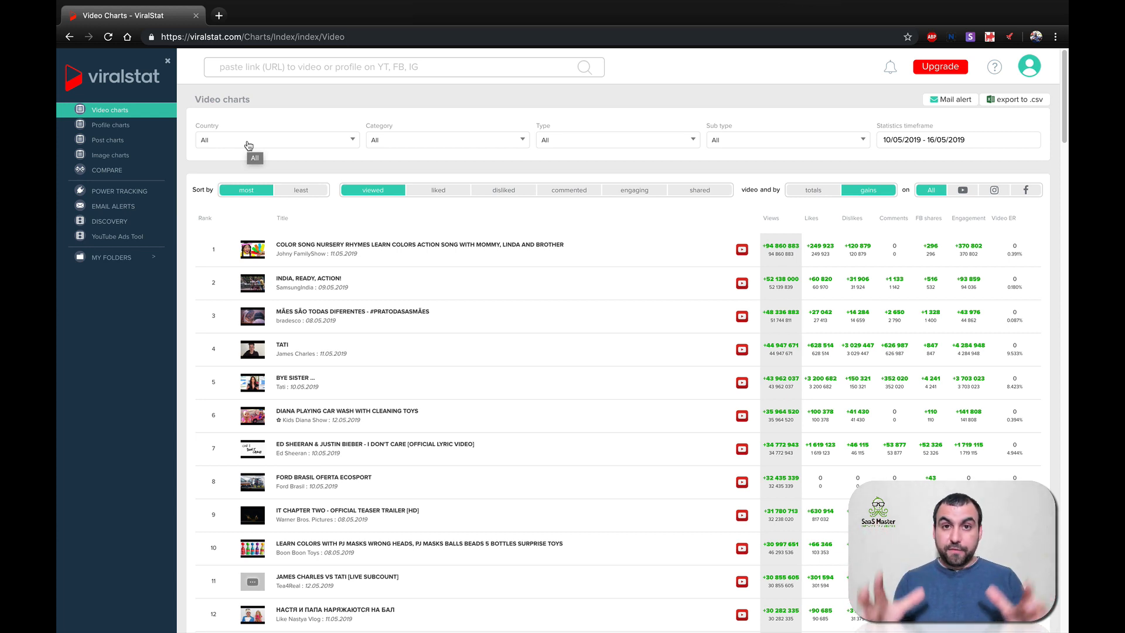
- Limit the video chart to Mexico, then return it to all countries
left_click(277, 140)
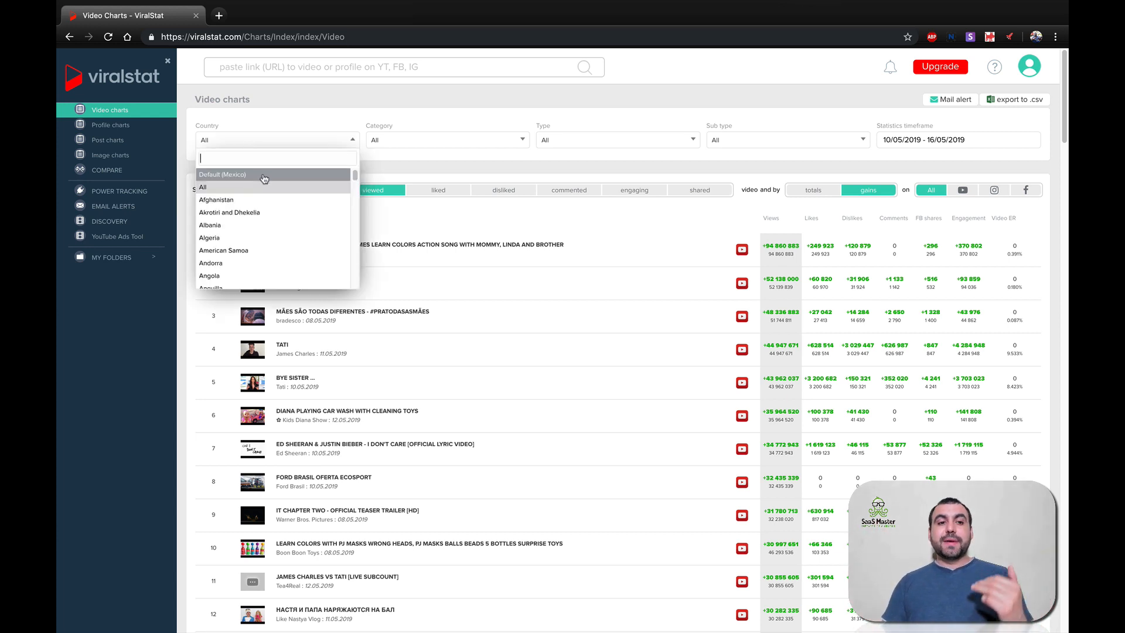
left_click(223, 175)
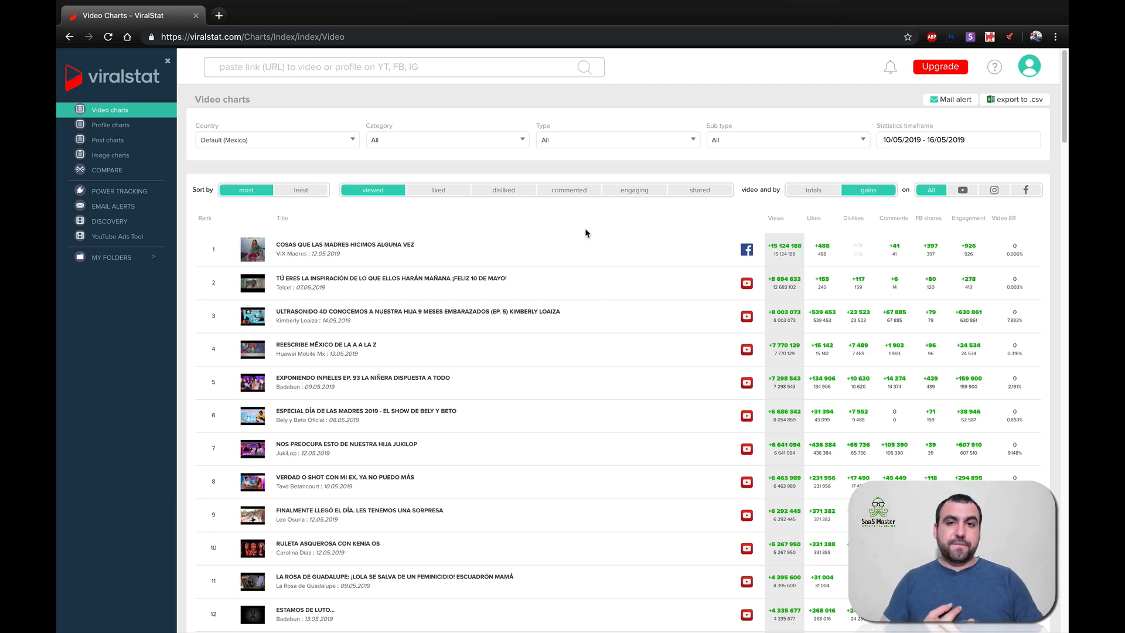
mouse_move(250, 142)
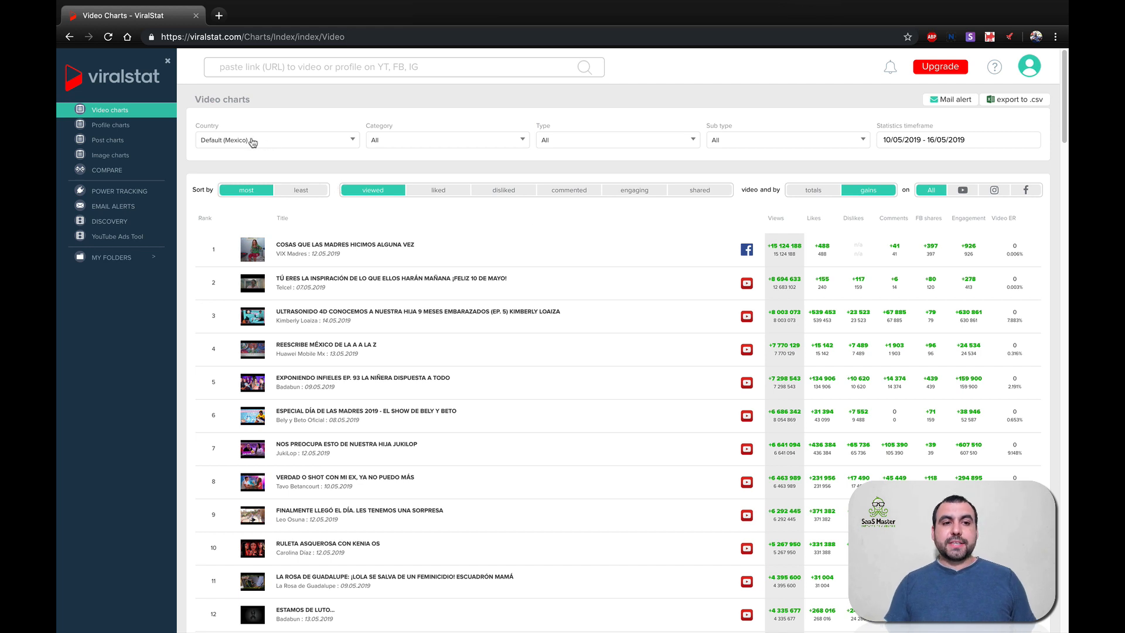
left_click(276, 140)
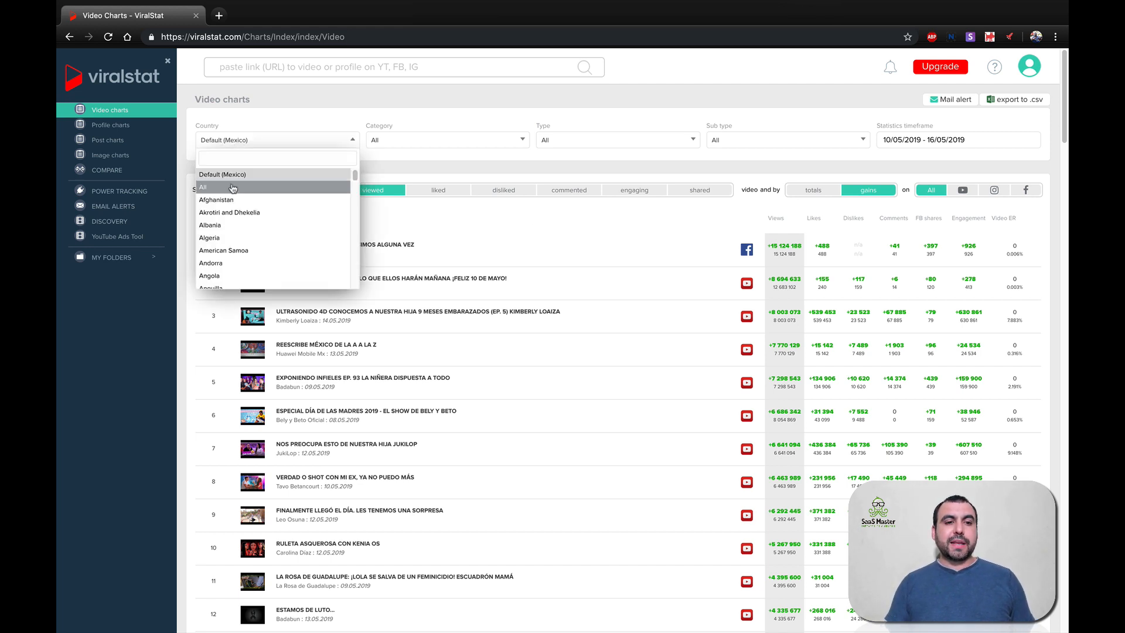
left_click(203, 187)
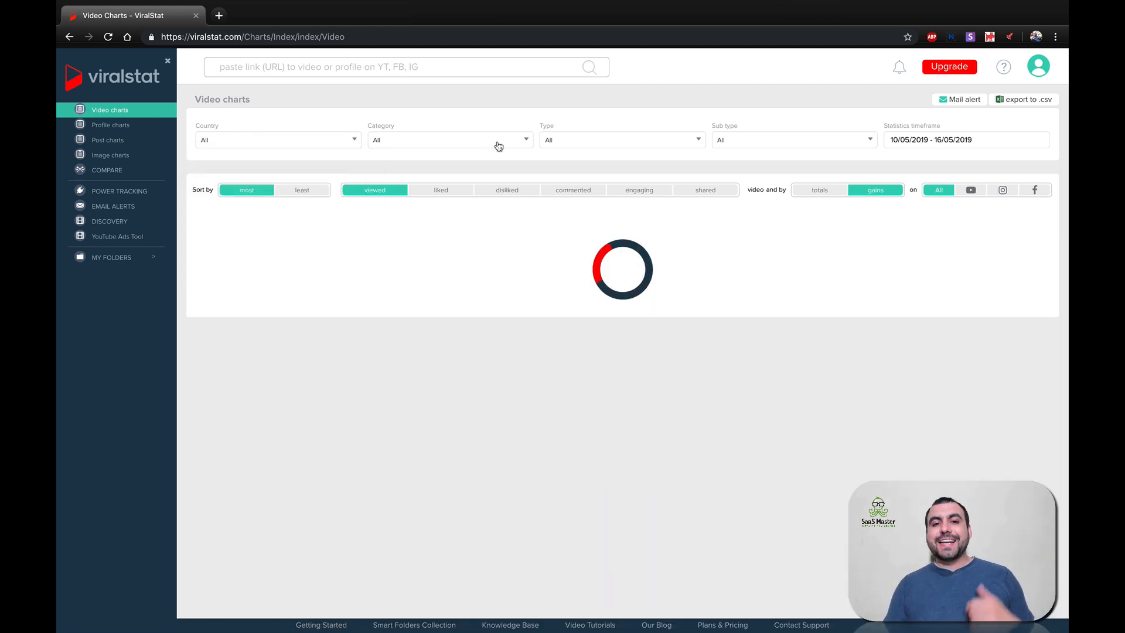
left_click(449, 139)
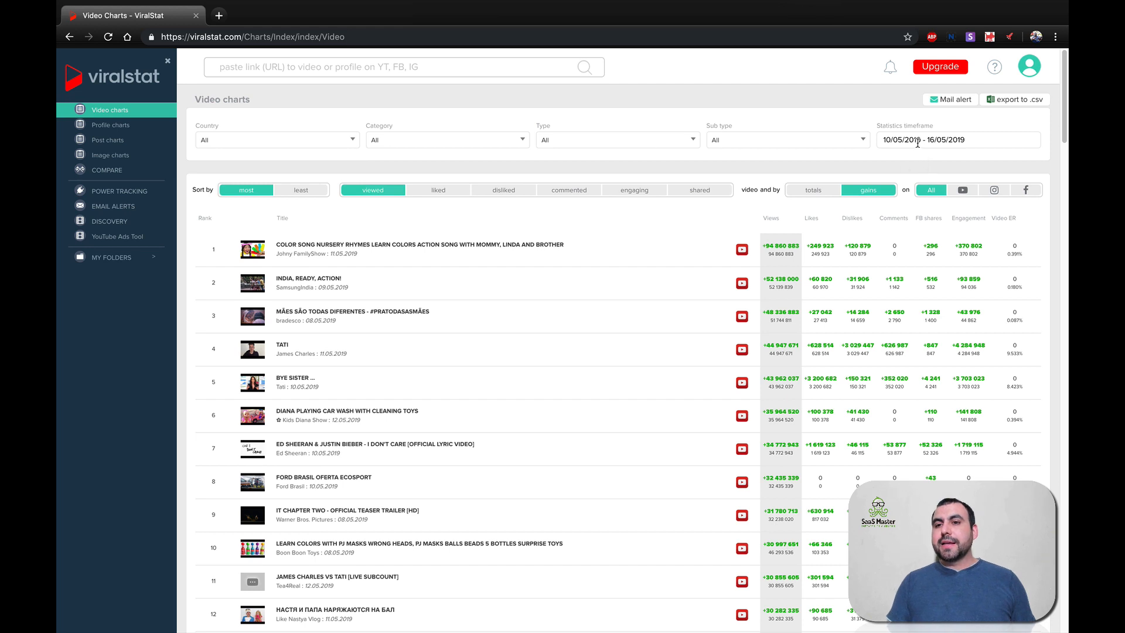
- Set the Statistics timeframe to Last Month, 01/04/2019 – 30/04/2019
left_click(958, 139)
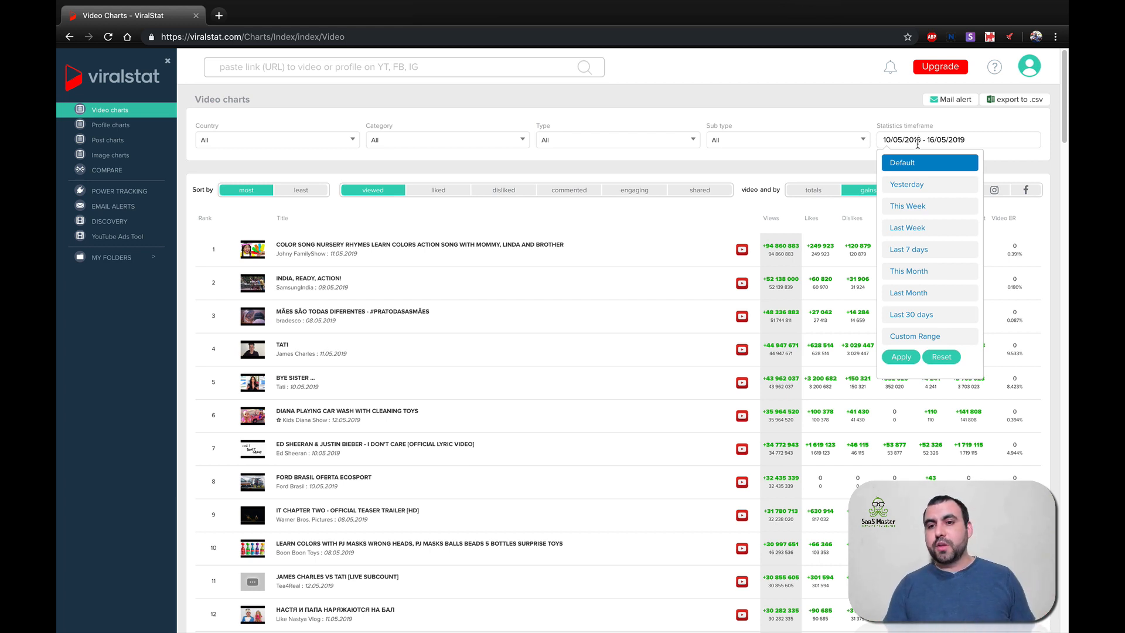
left_click(908, 293)
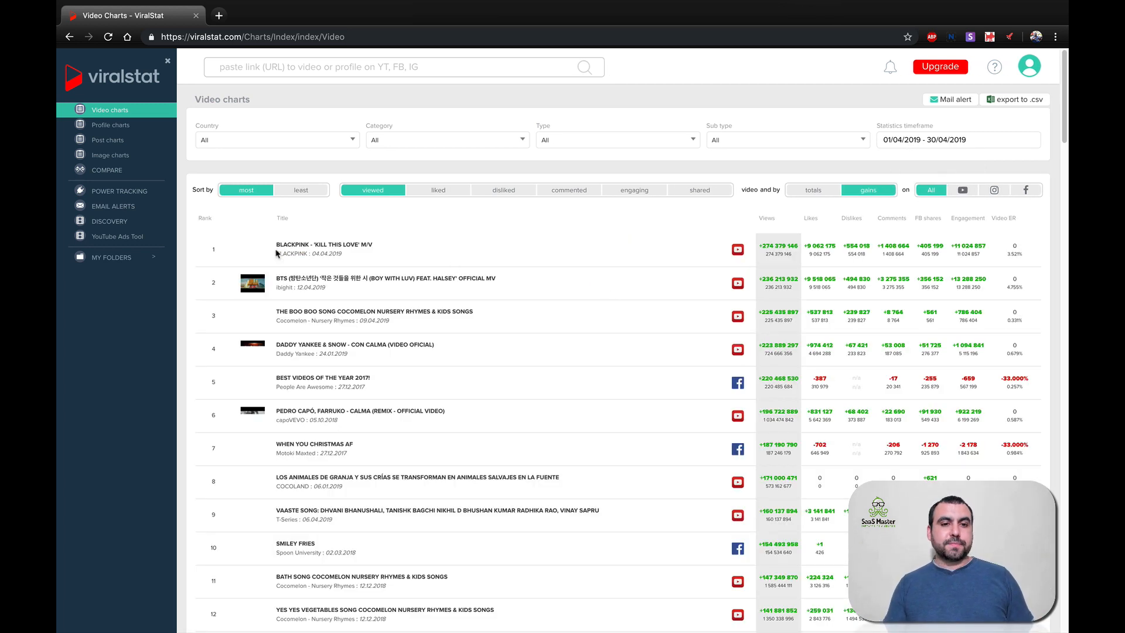
mouse_move(323, 244)
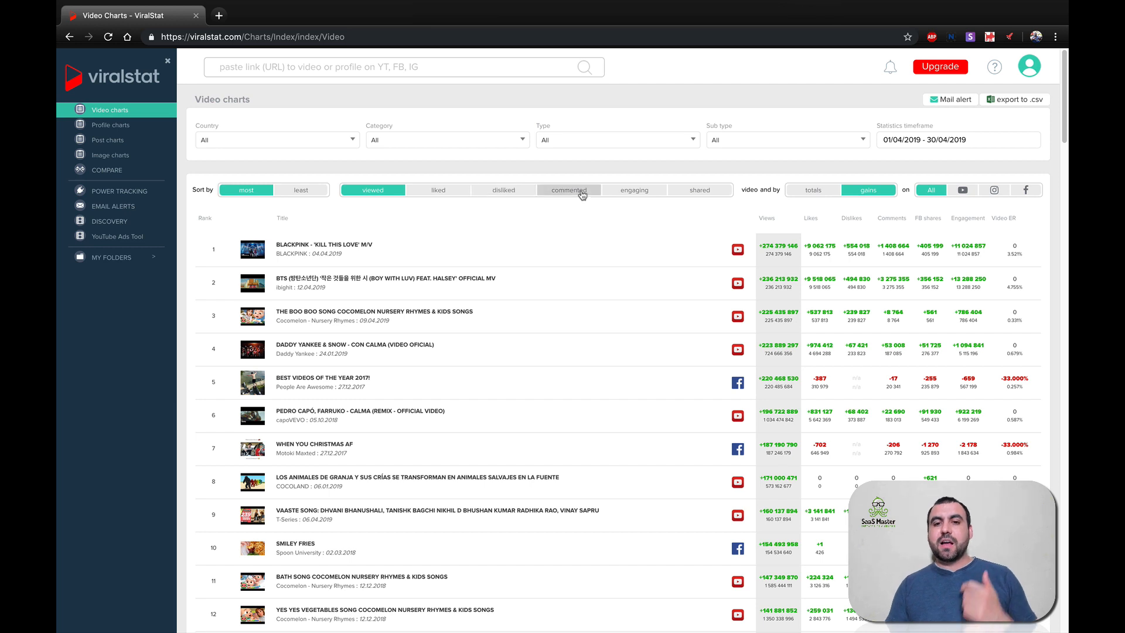
mouse_move(725, 200)
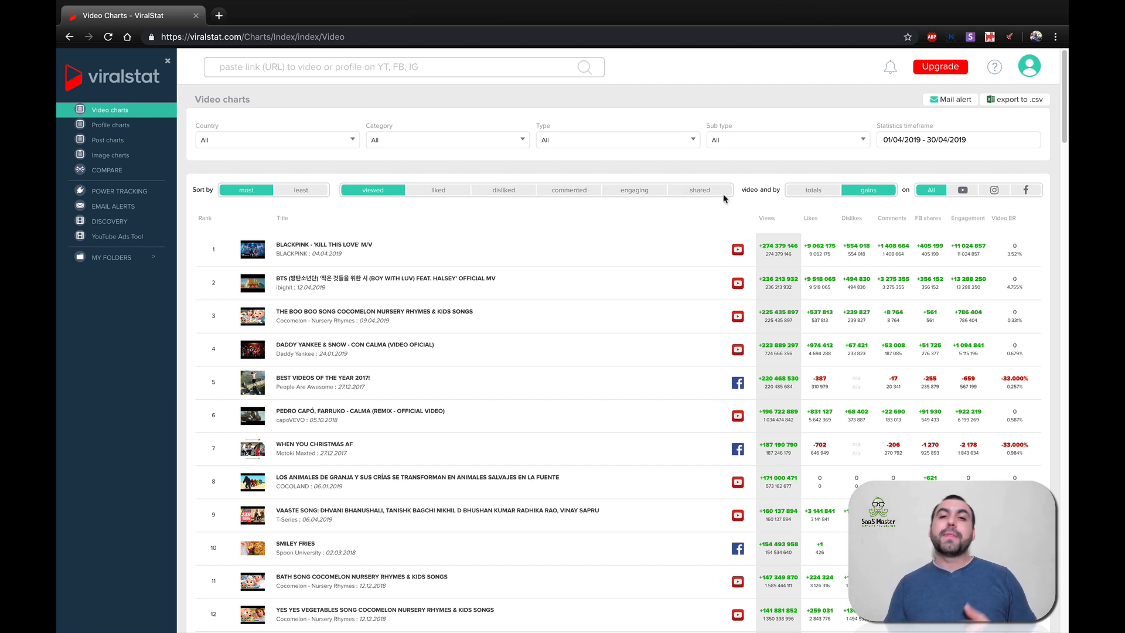
mouse_move(810, 204)
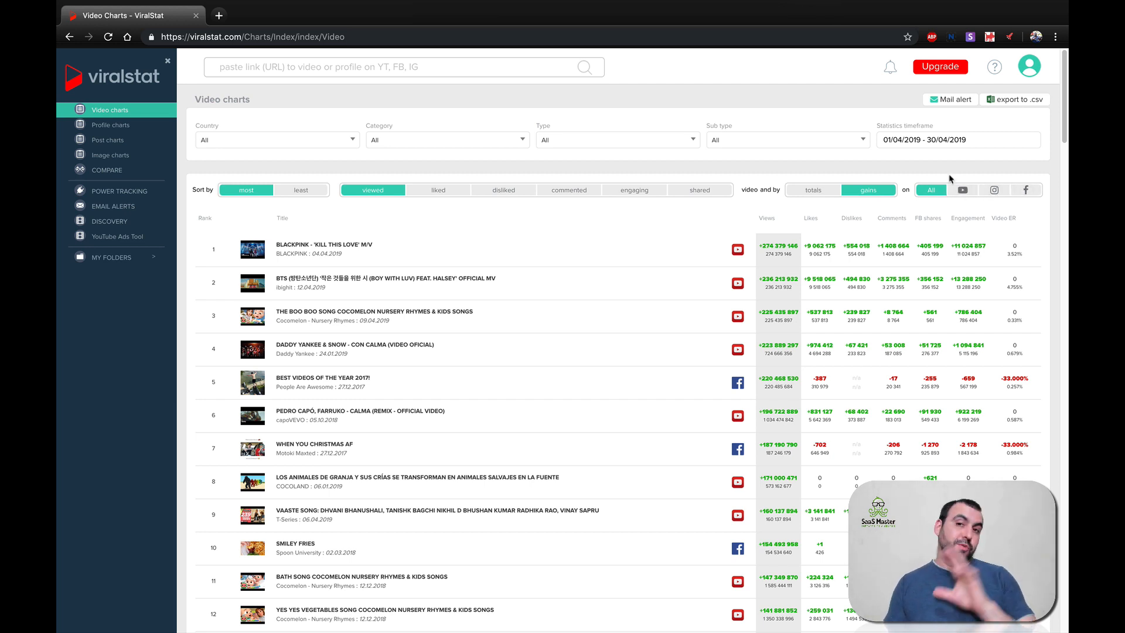
mouse_move(934, 115)
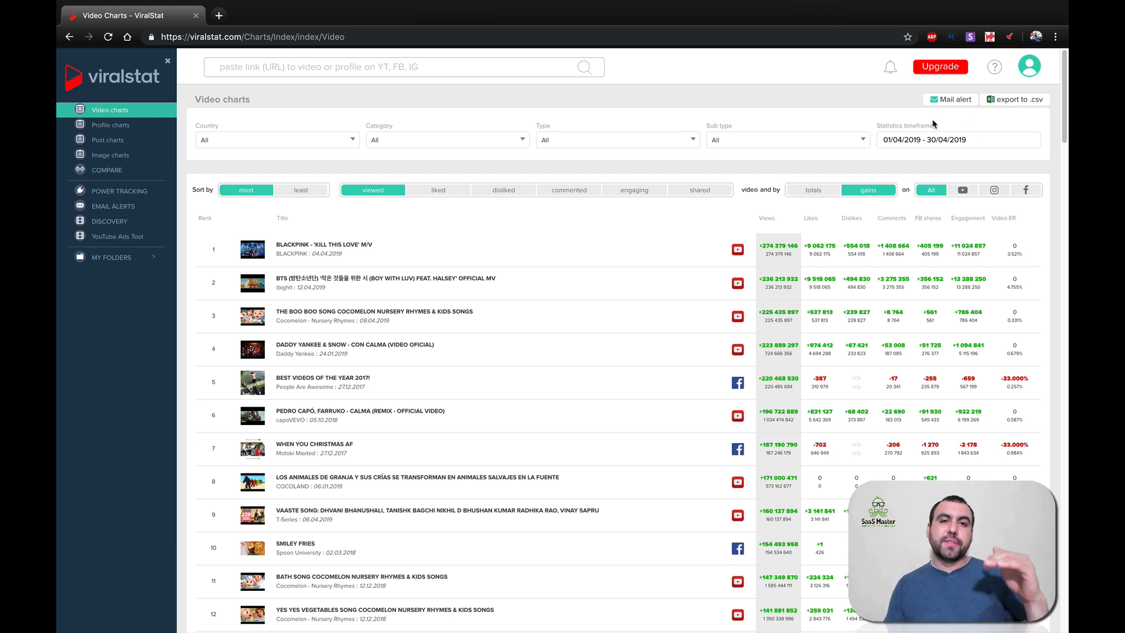
mouse_move(958, 98)
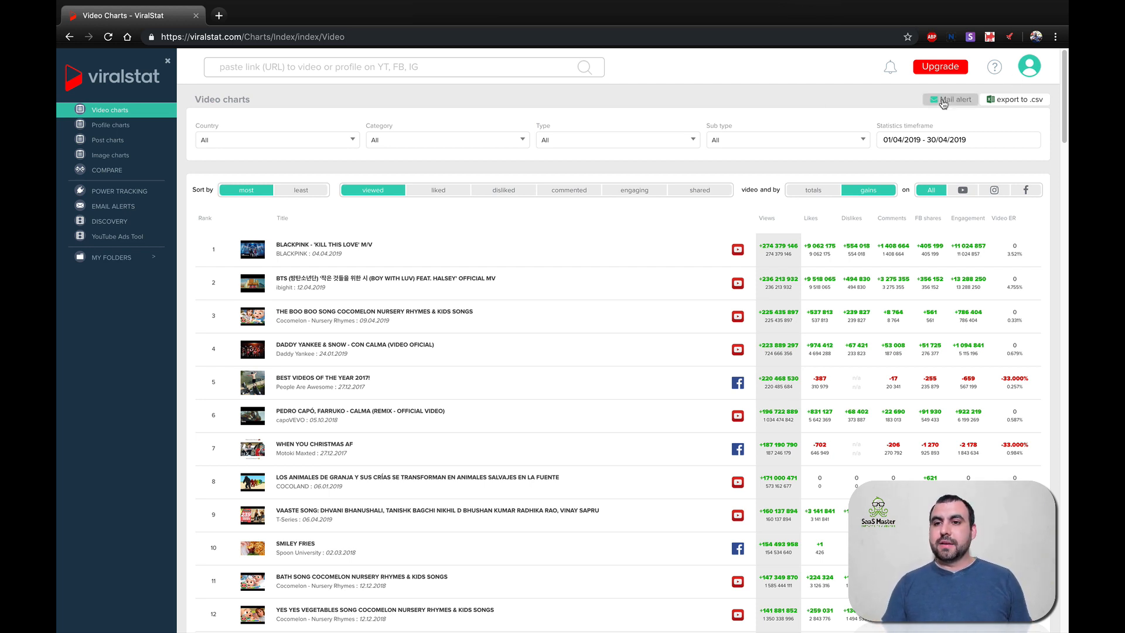
left_click(951, 99)
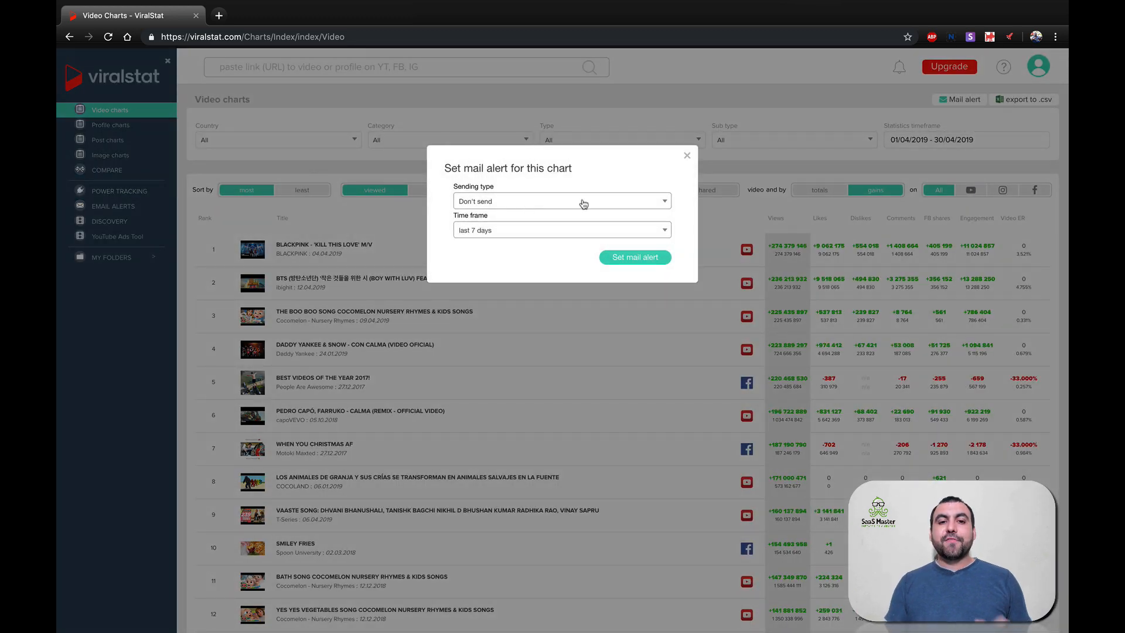
left_click(562, 201)
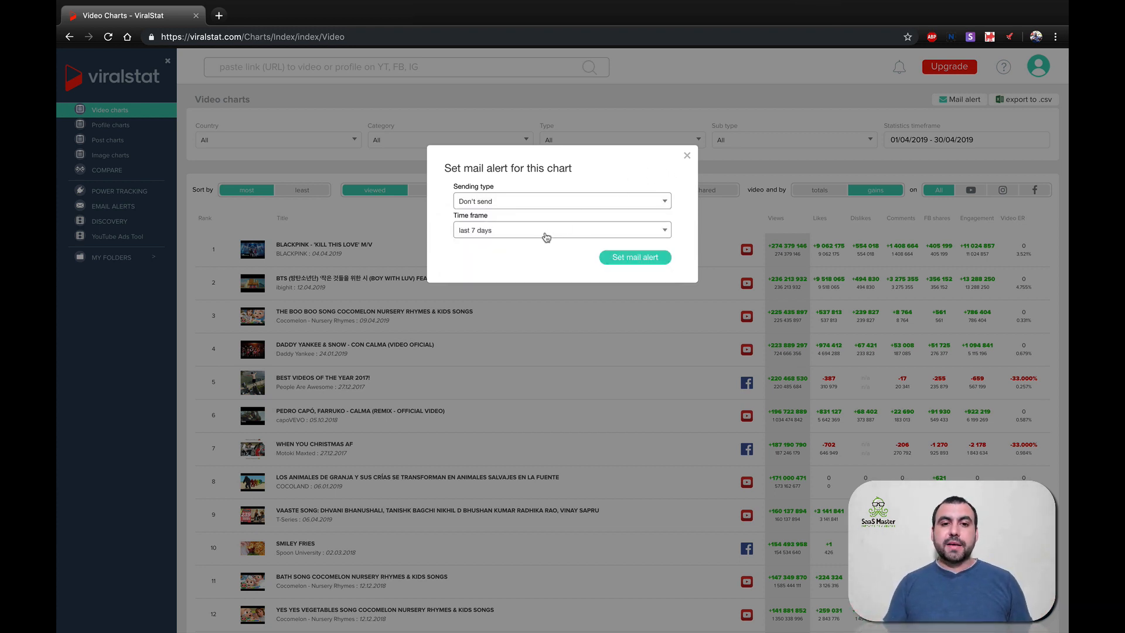
left_click(561, 230)
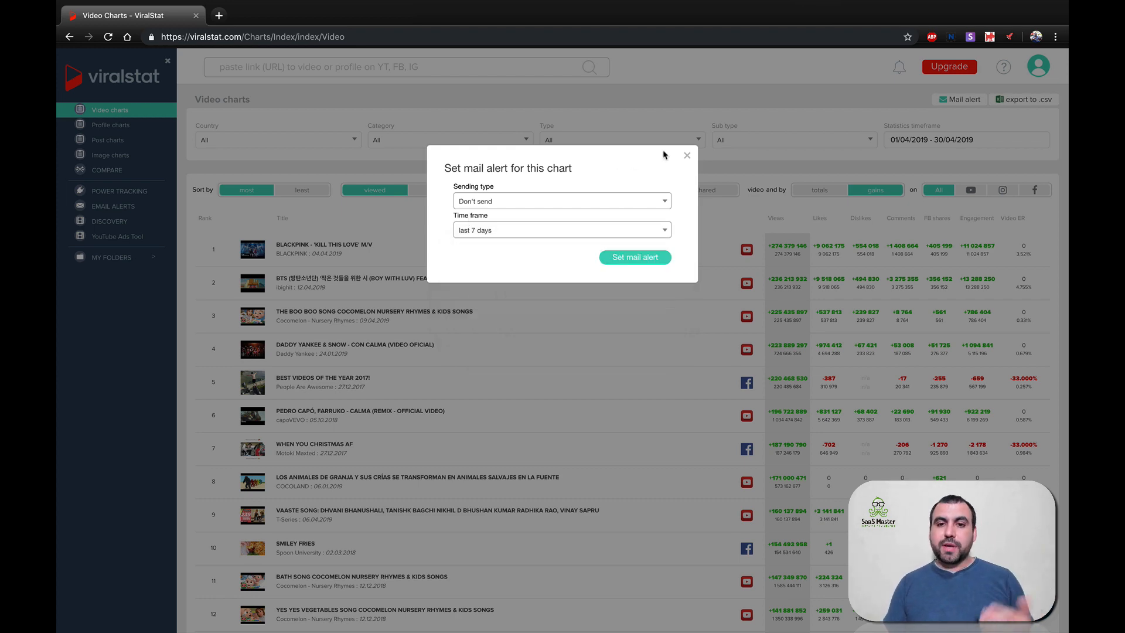
left_click(686, 155)
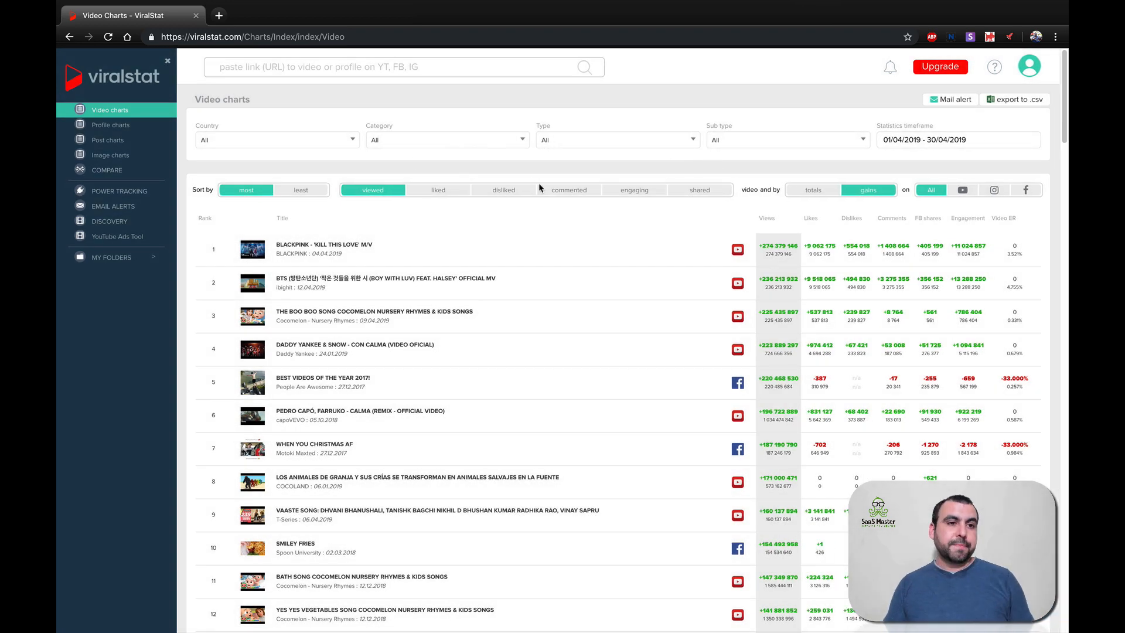
- Show profile rankings for all countries restricted to Instagram profiles
left_click(111, 124)
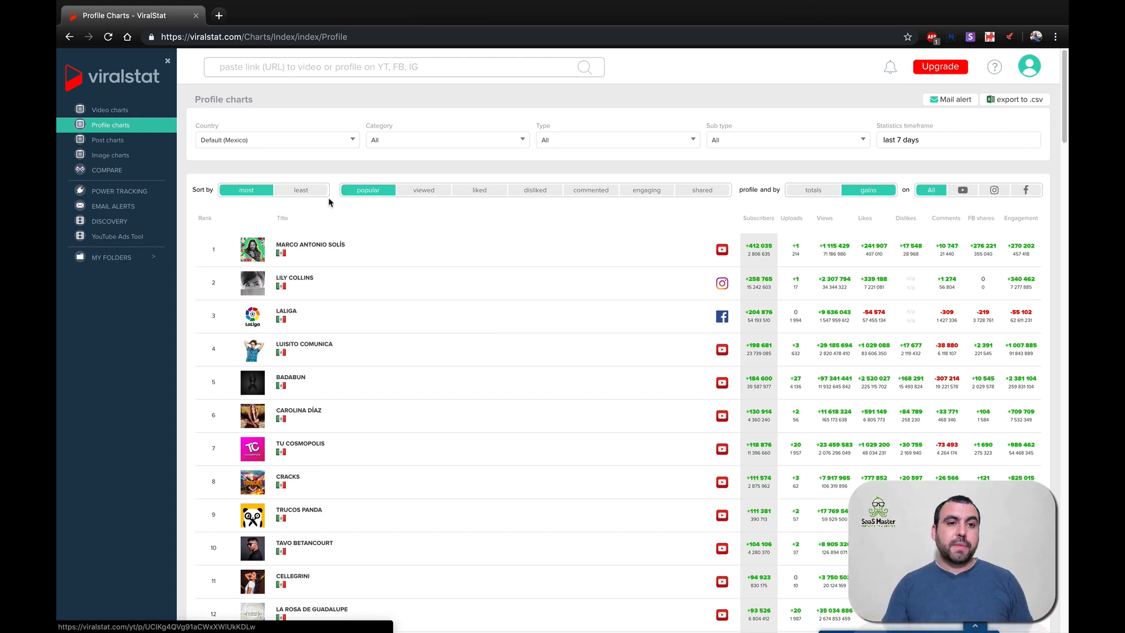
left_click(276, 139)
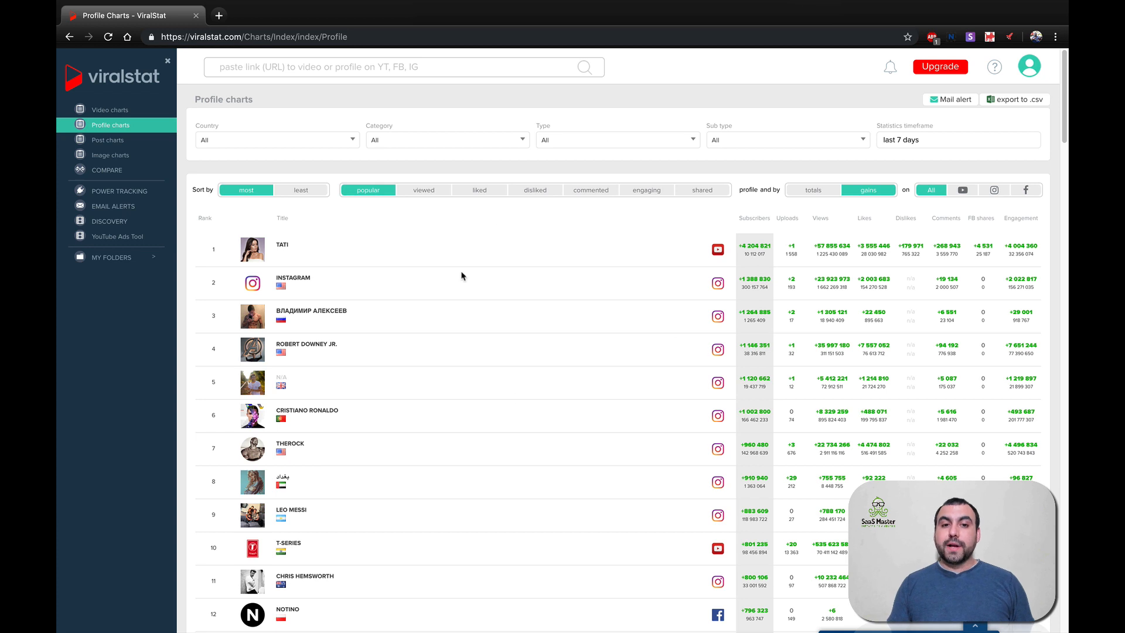
mouse_move(950, 211)
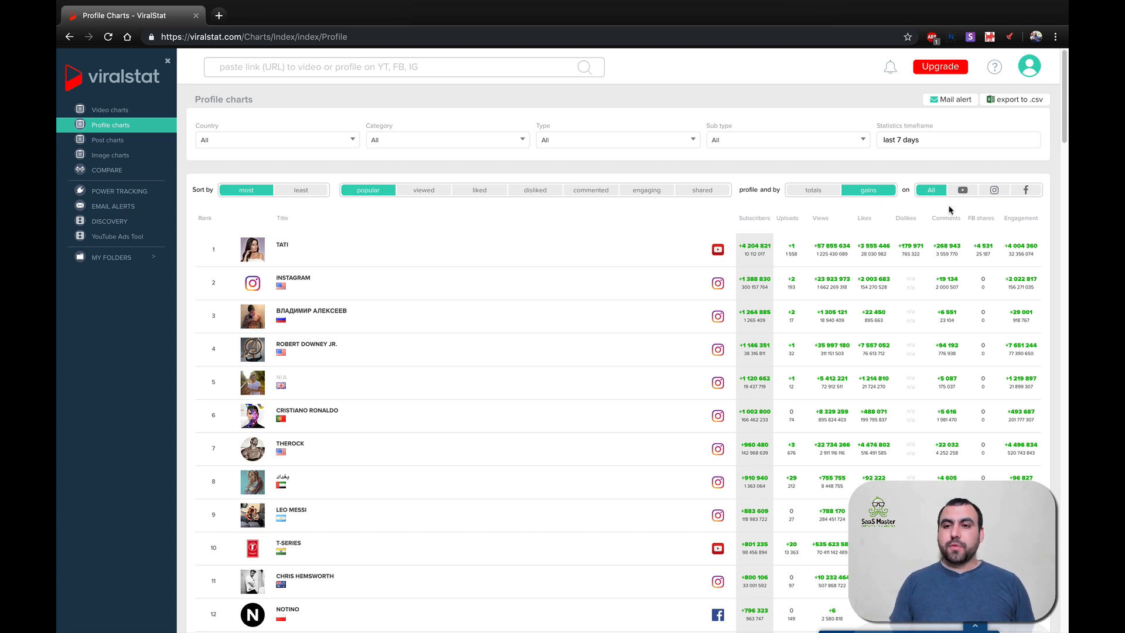
left_click(1002, 190)
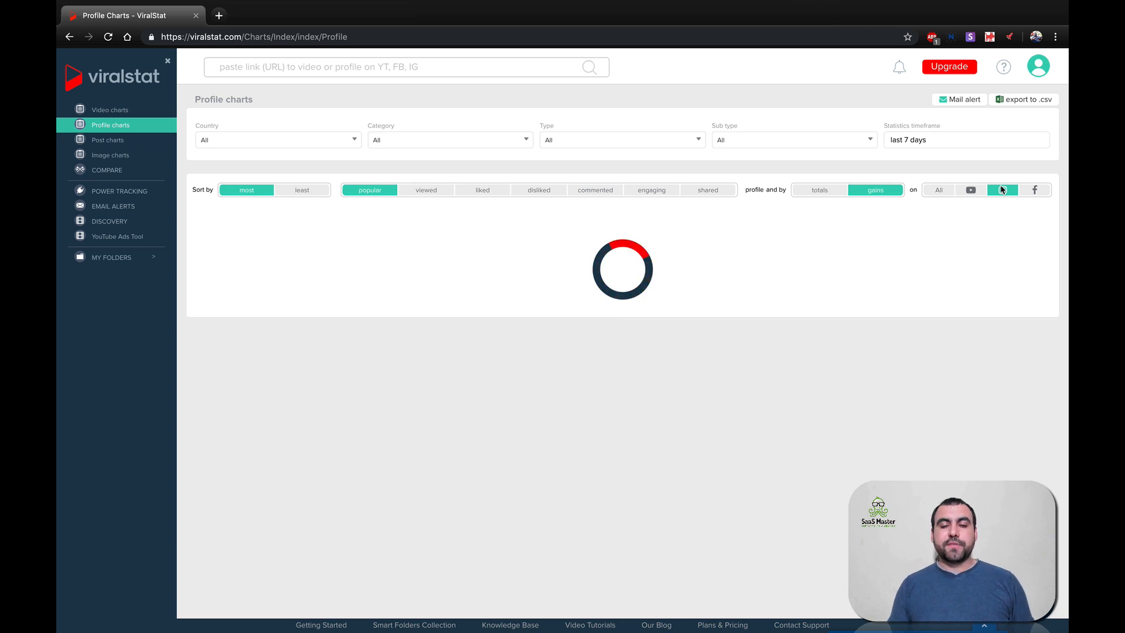
left_click(995, 190)
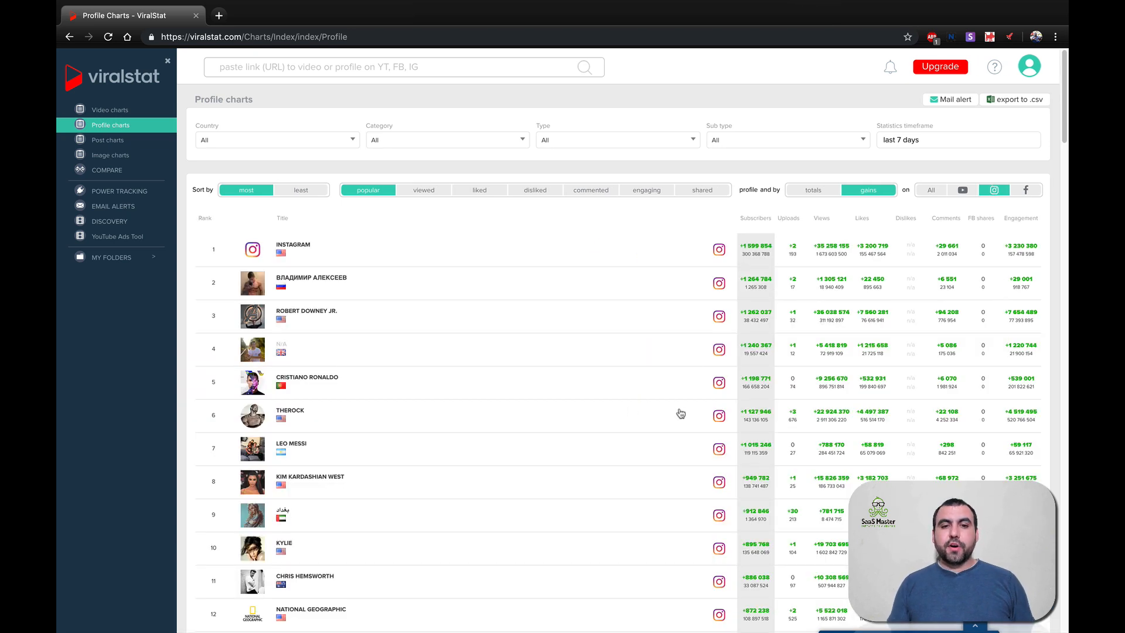
mouse_move(290, 411)
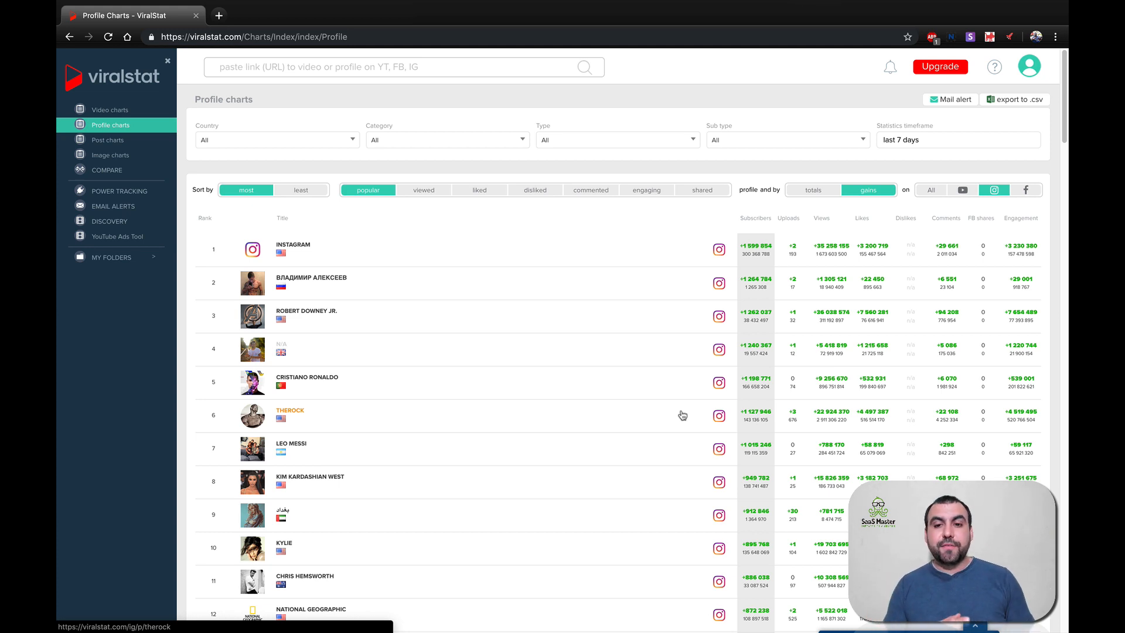
- Limit the Instagram profile ranking to Mexico, led by Lily Collins
left_click(277, 140)
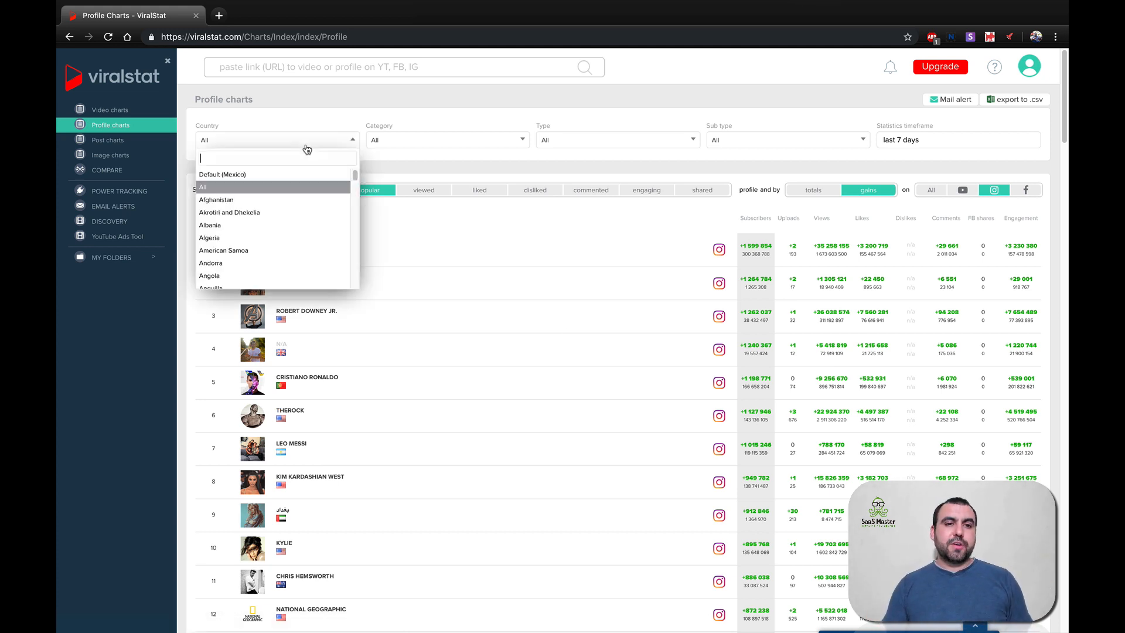
left_click(223, 173)
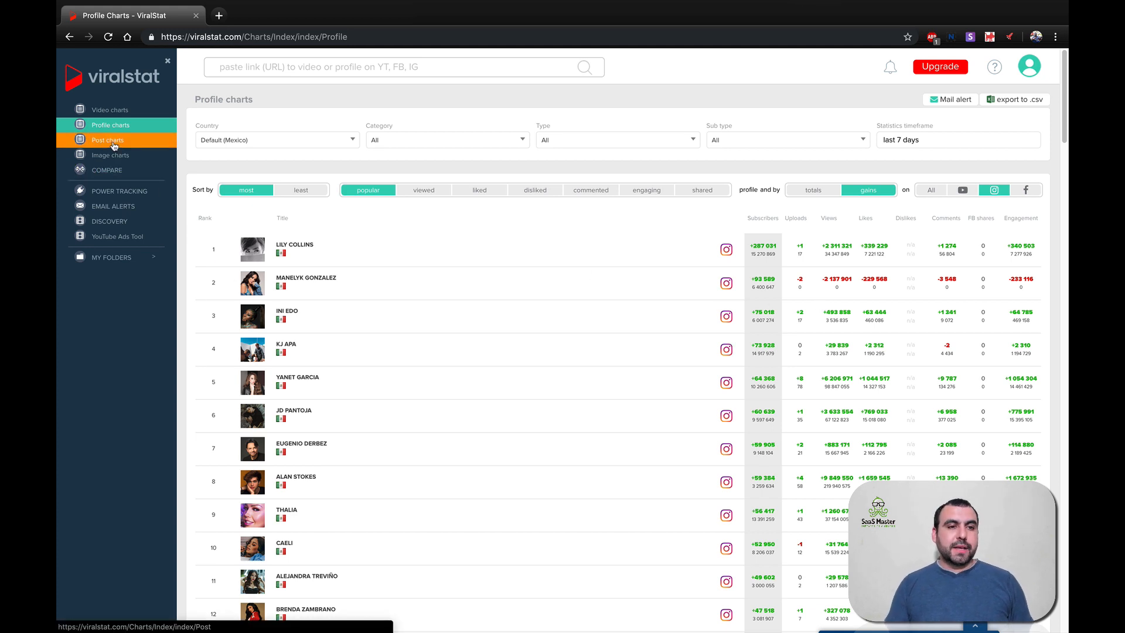
- View the Mexico post chart, then the image charts for the last 7 days
left_click(108, 140)
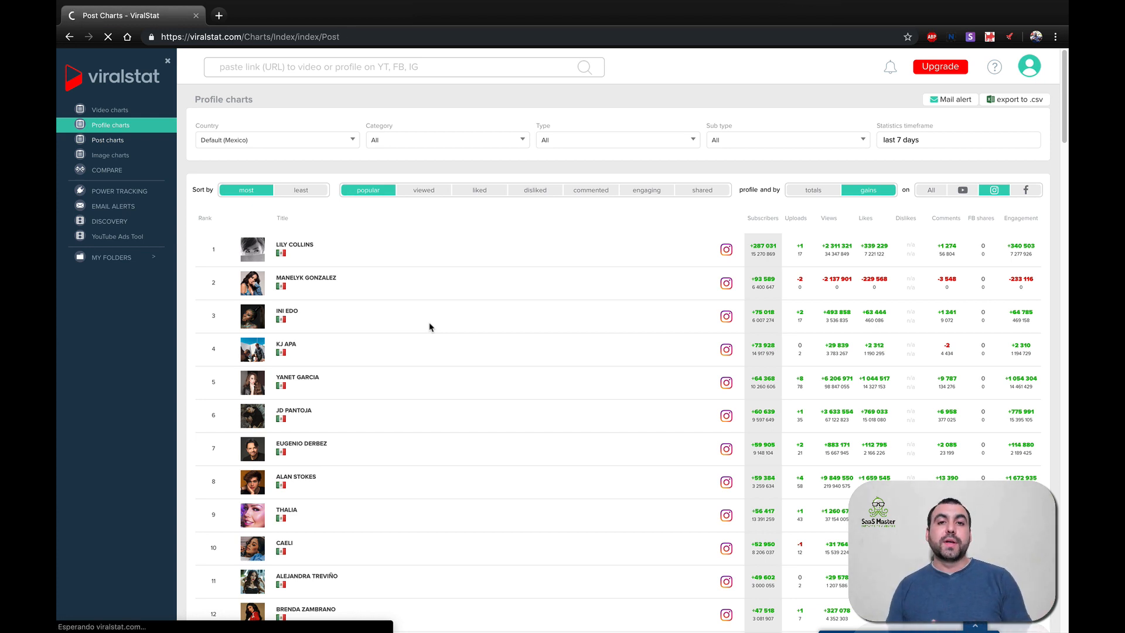
left_click(108, 139)
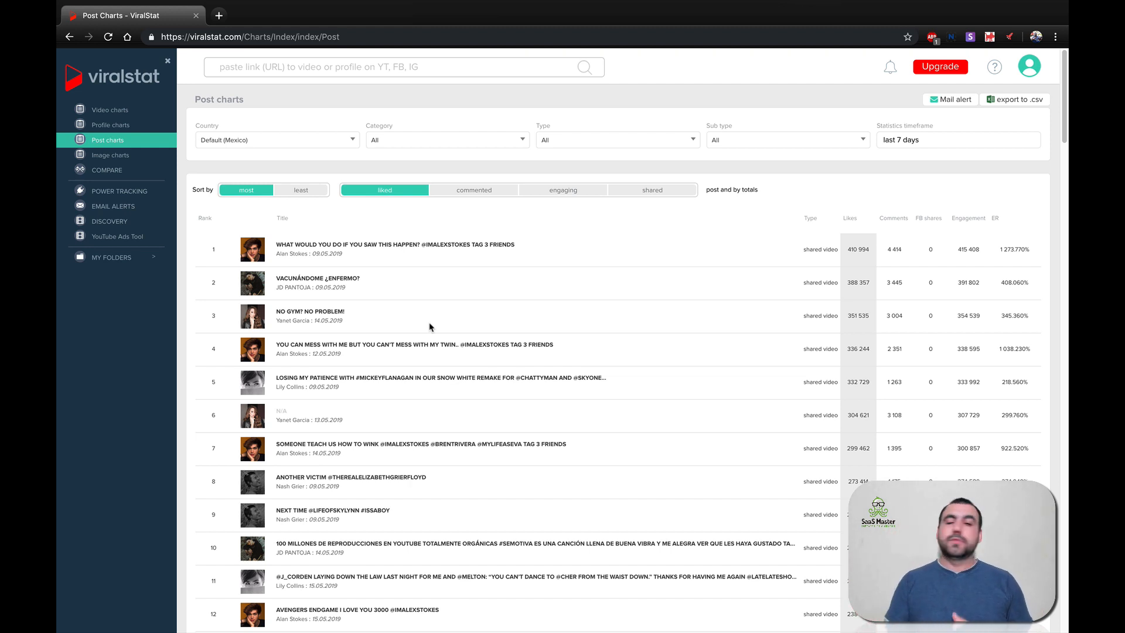
mouse_move(338, 263)
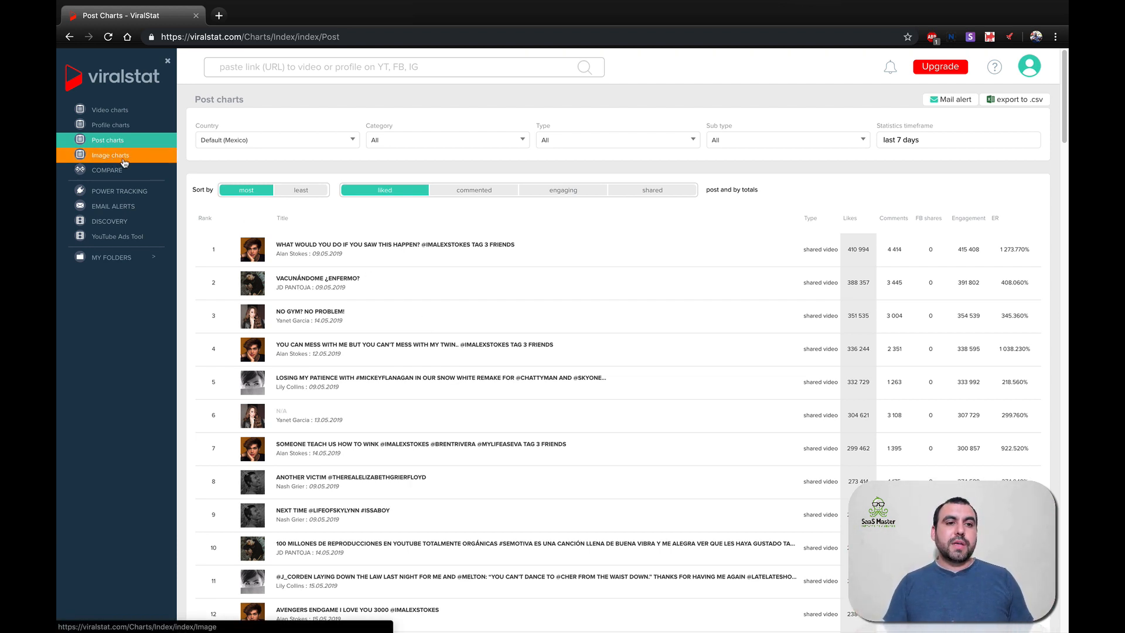
left_click(110, 154)
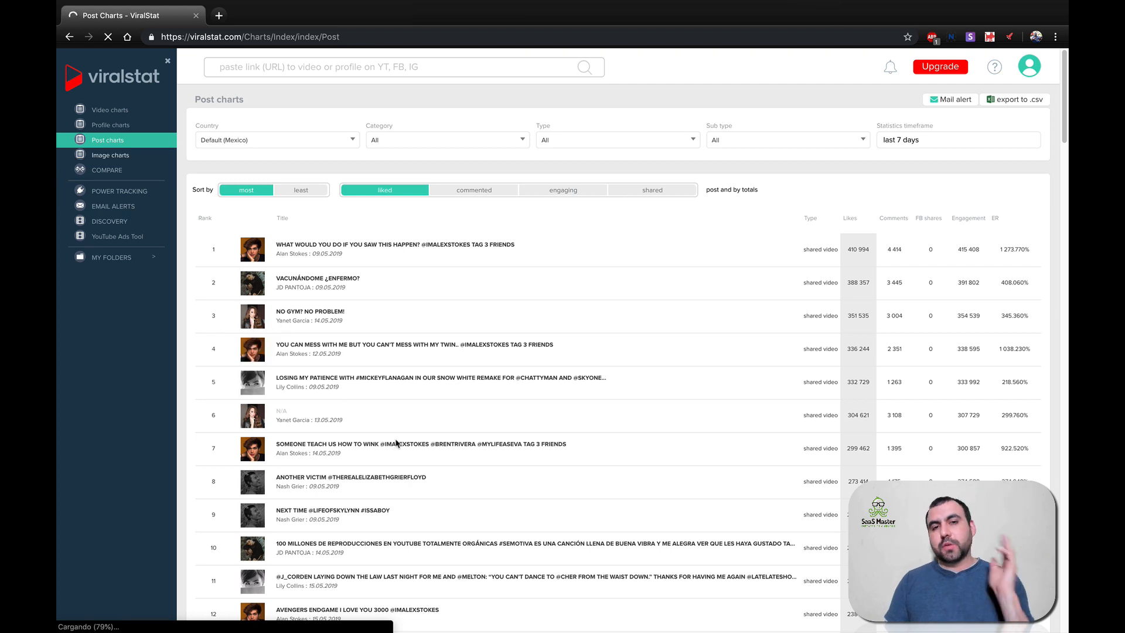
left_click(110, 155)
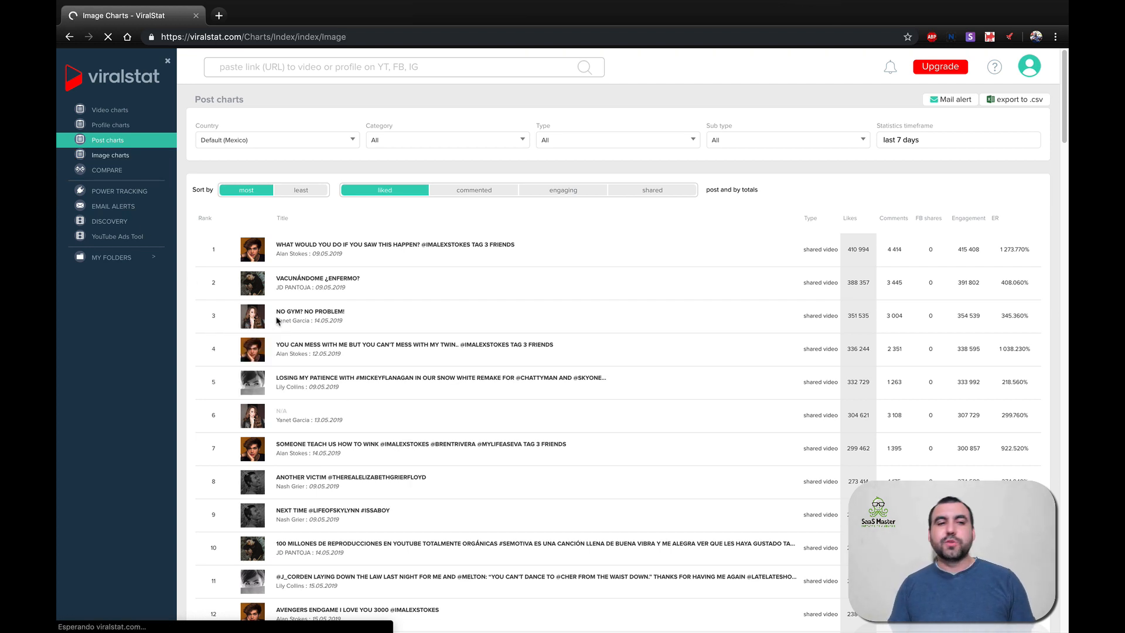
left_click(110, 155)
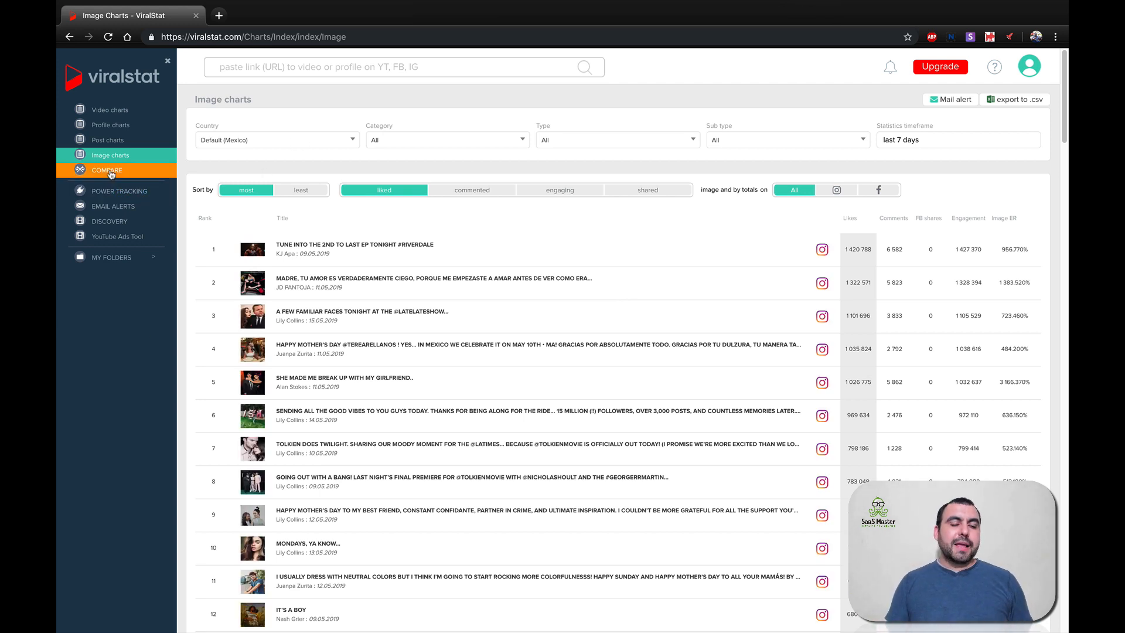
- Go to Compare, then open the Geography Now! NETHERLANDS video on YouTube in a new tab
left_click(107, 170)
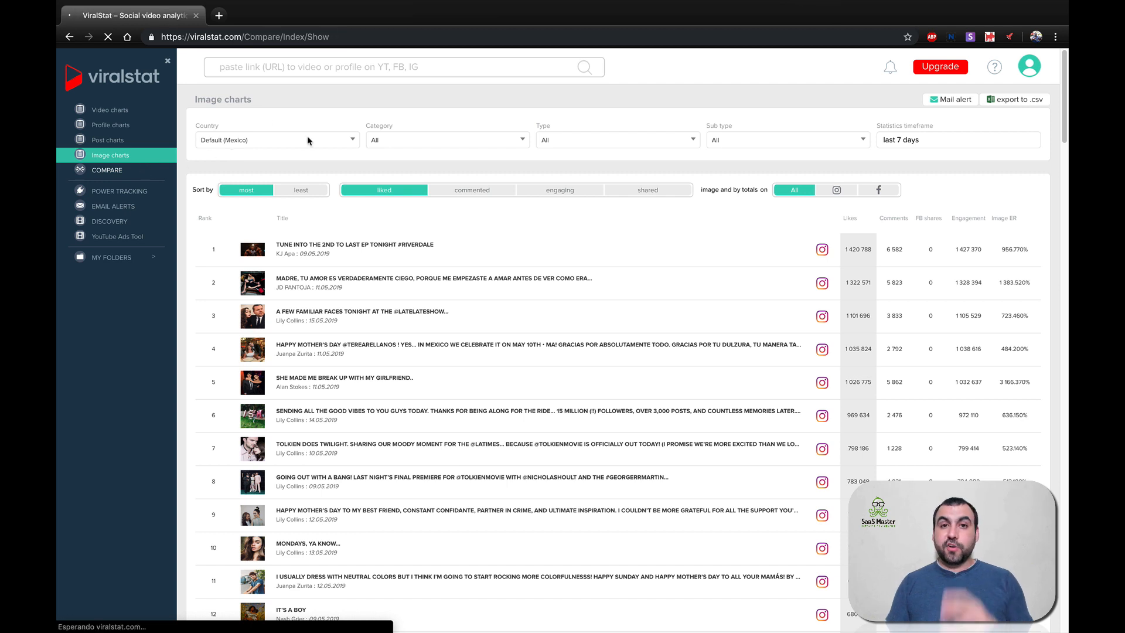
left_click(107, 168)
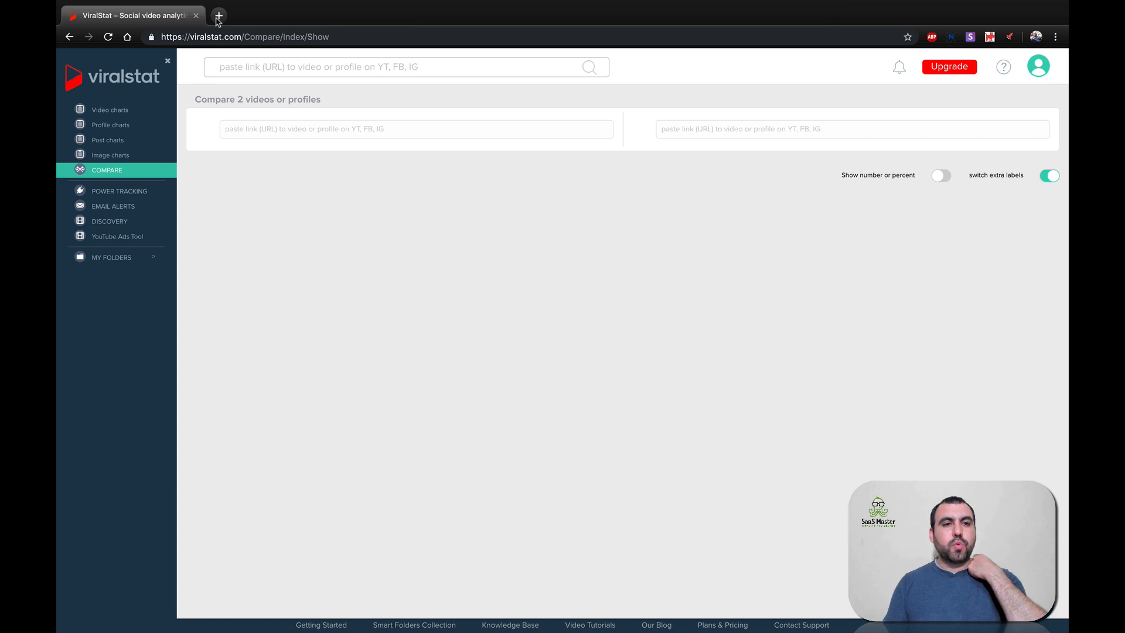
left_click(219, 15)
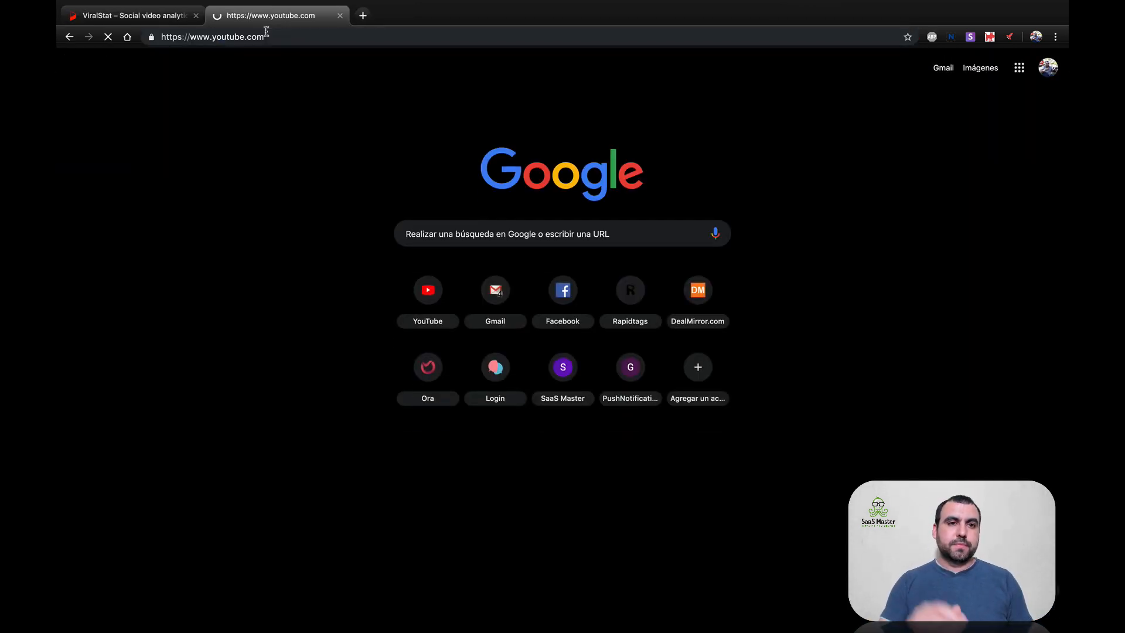
left_click(427, 289)
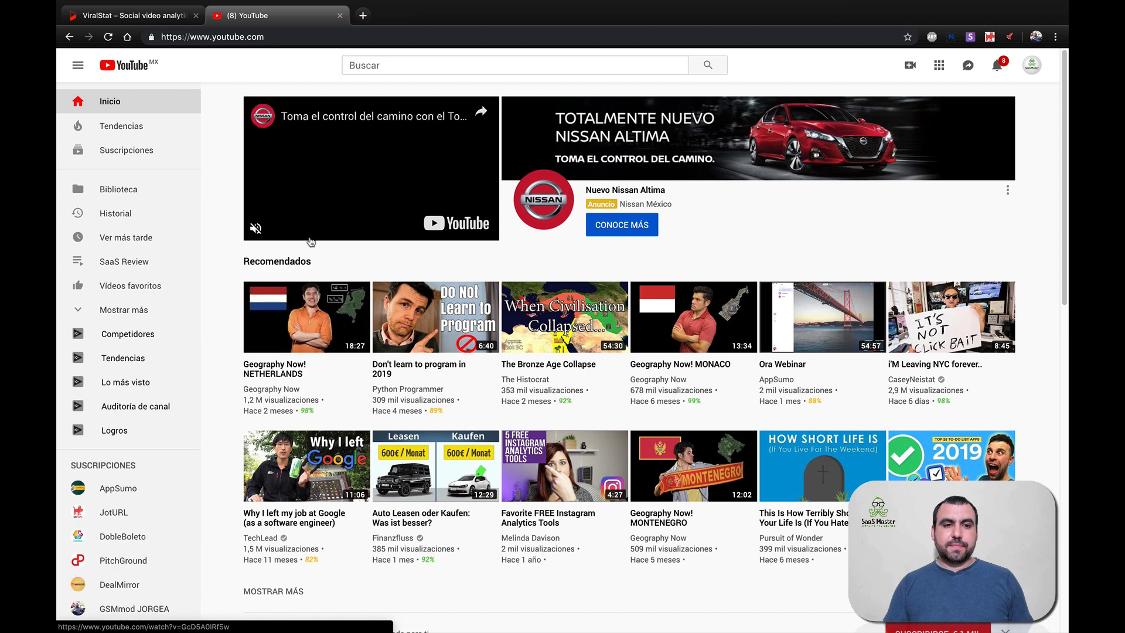
left_click(305, 316)
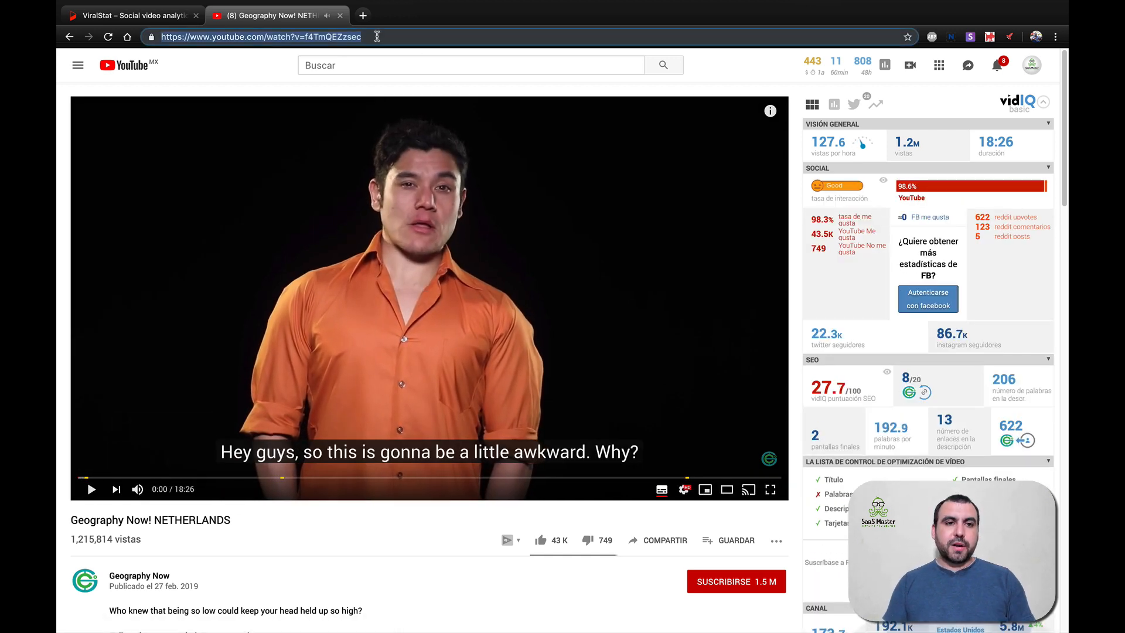
- Bring the Netherlands URL to Compare and move on to the MONTENEGRO video
left_click(132, 15)
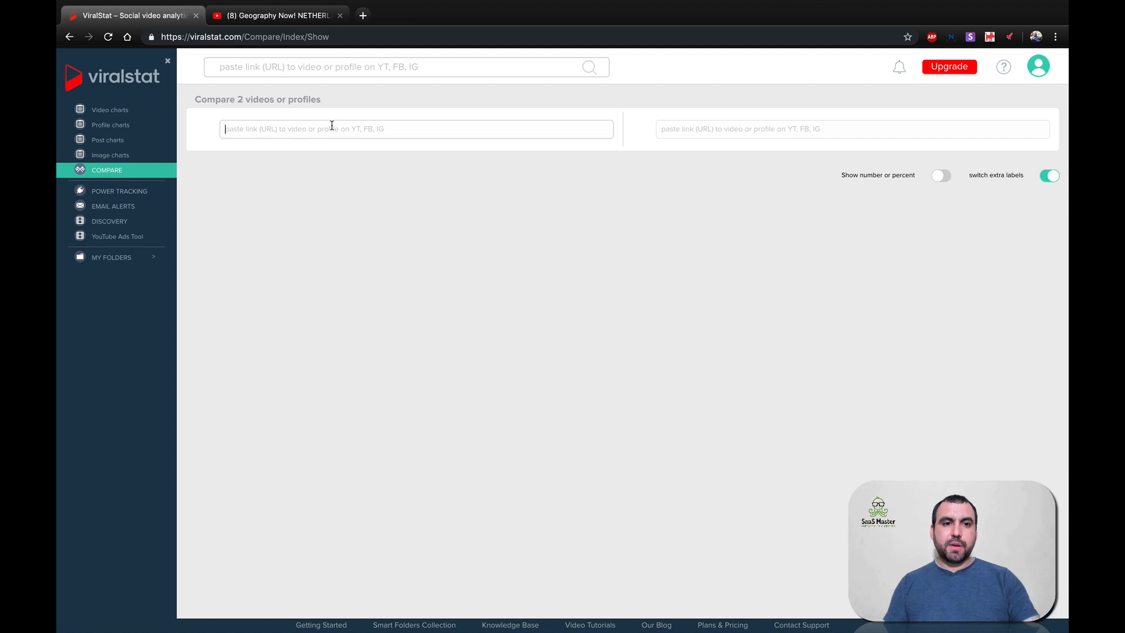
left_click(276, 16)
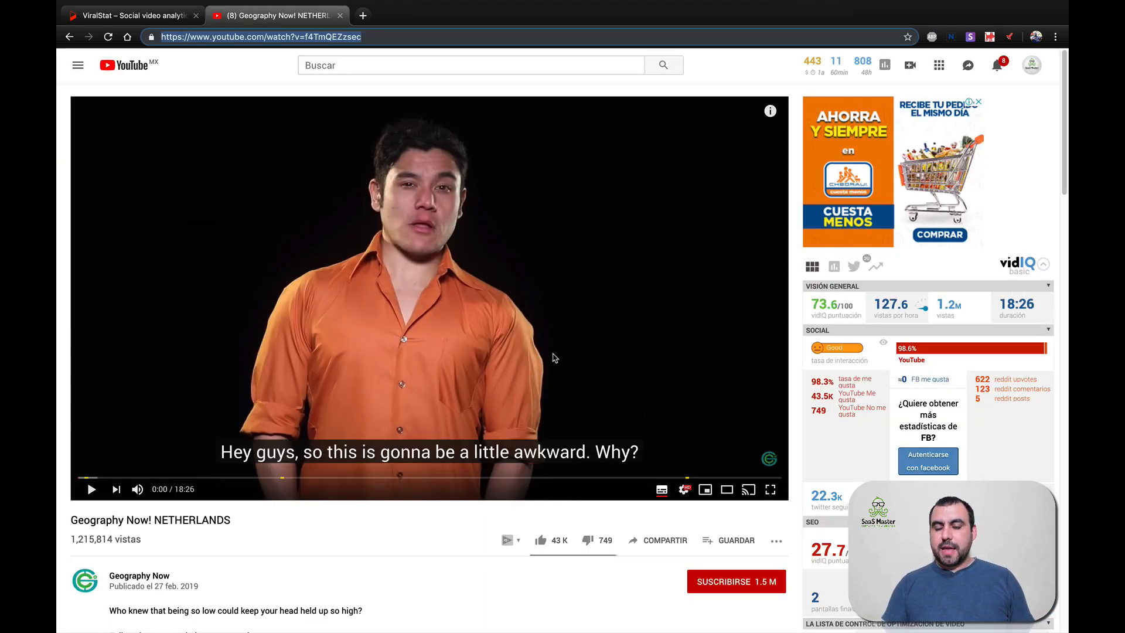
scroll("down", 3)
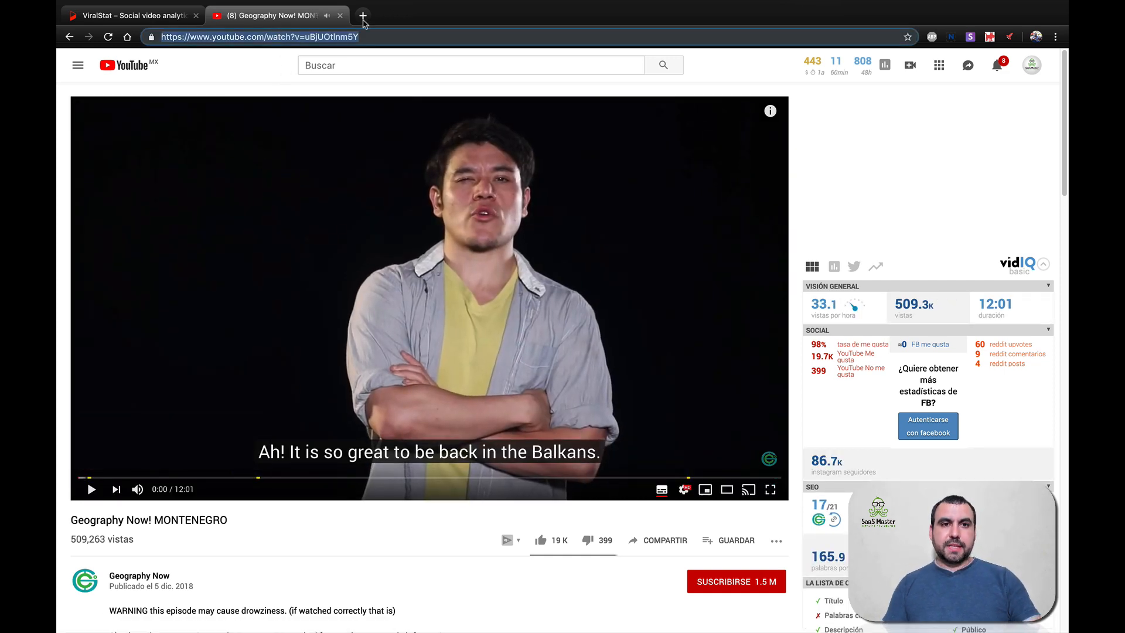
- Close YouTube and review the NETHERLANDS vs MONTENEGRO views chart and engagement figures
left_click(129, 15)
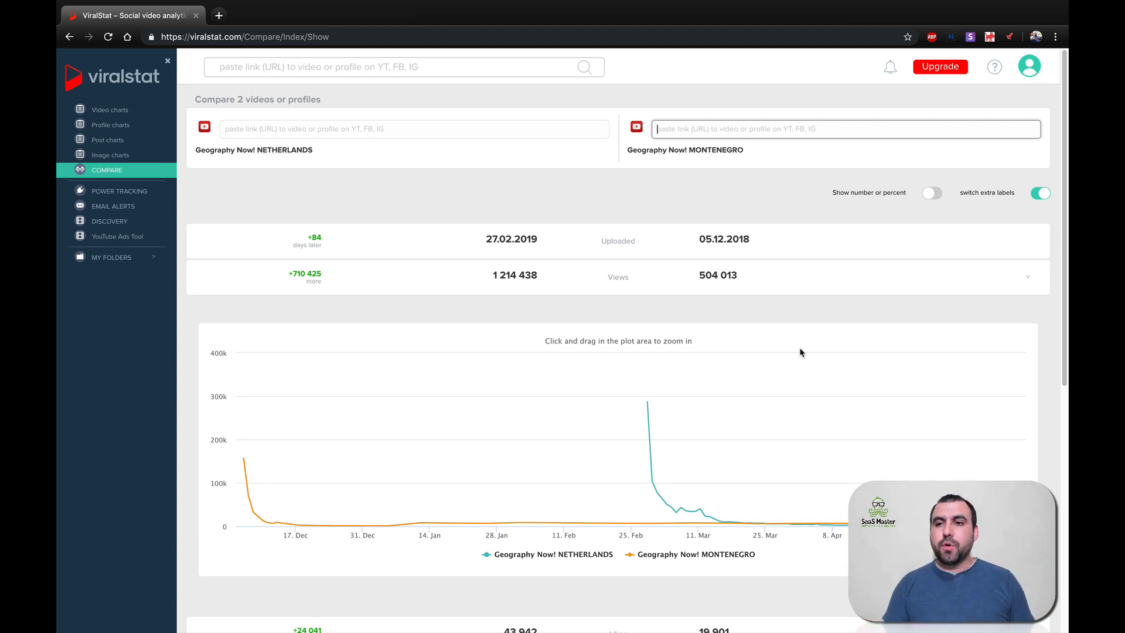
scroll("down", 3)
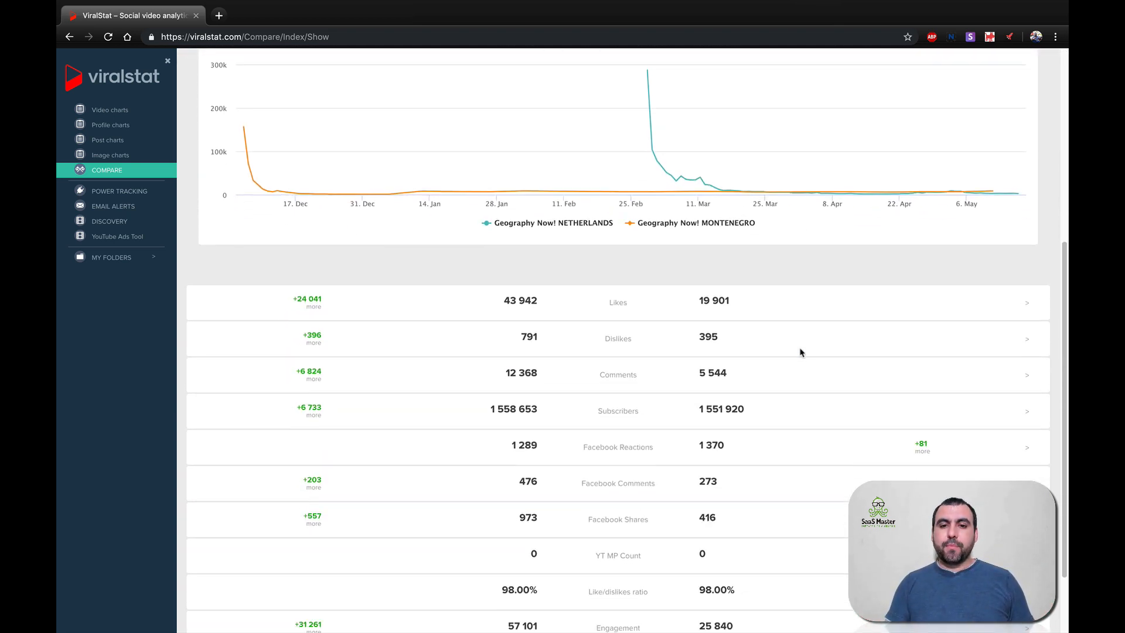
scroll("down", 3)
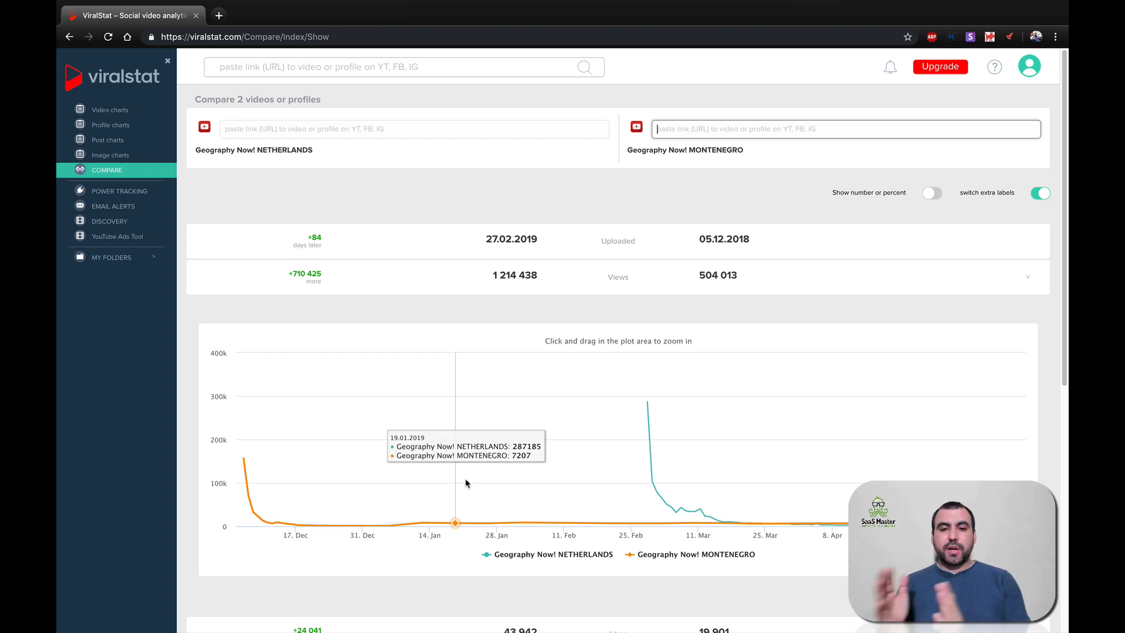
mouse_move(649, 463)
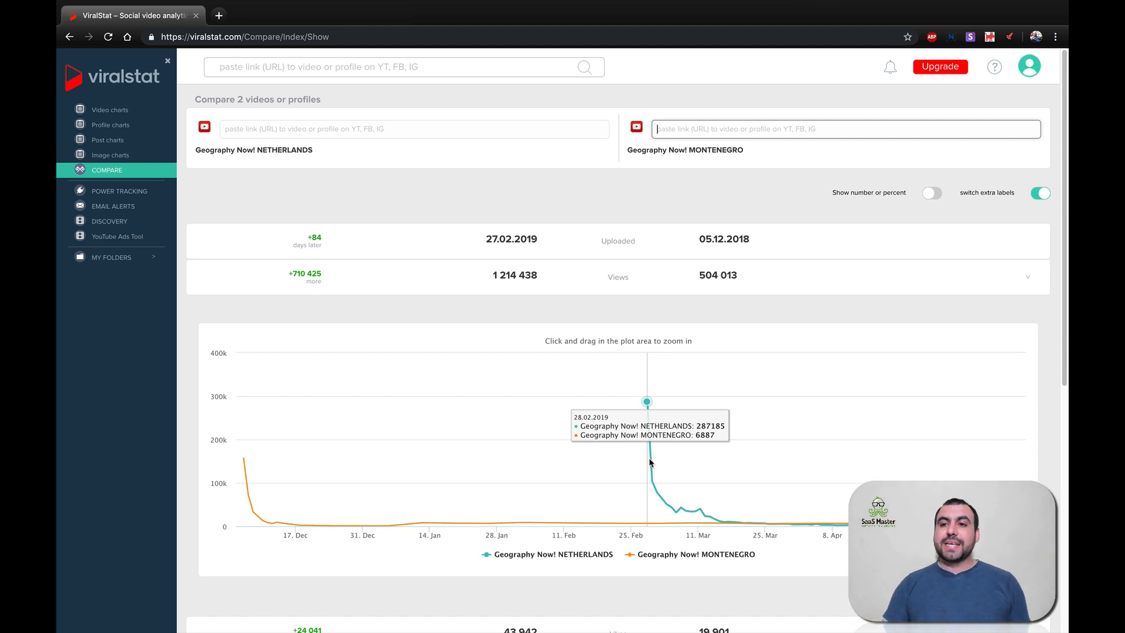
mouse_move(422, 226)
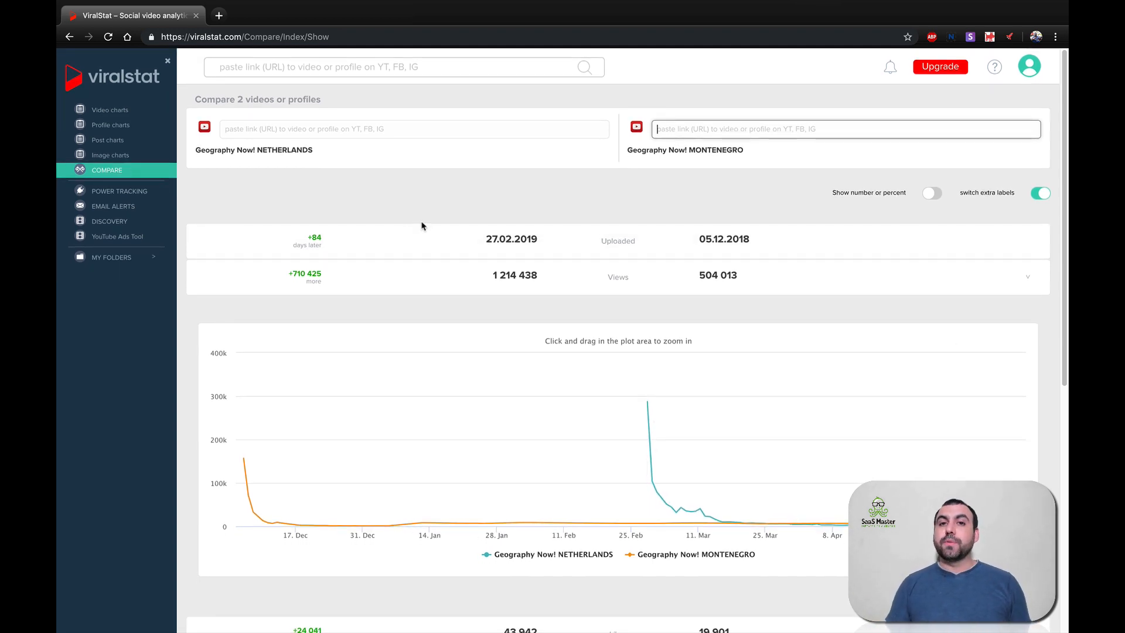
mouse_move(119, 191)
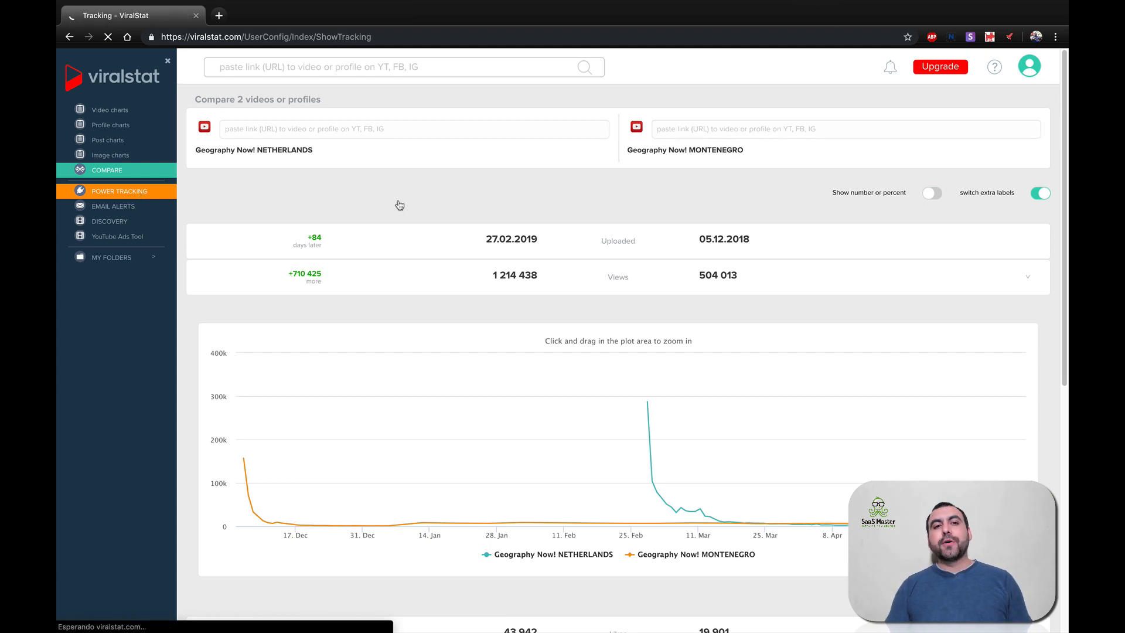
- View power tracking, listing the tracked Facebook profile GSMMOD TECNOLOGÍA Y MÓVILES
left_click(120, 192)
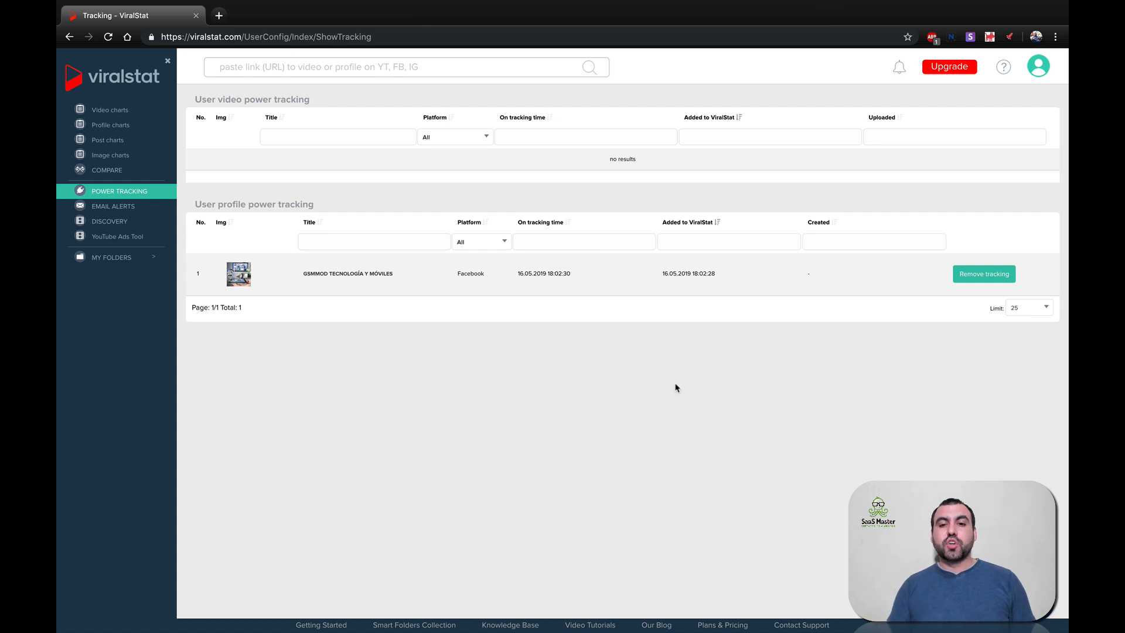
mouse_move(662, 400)
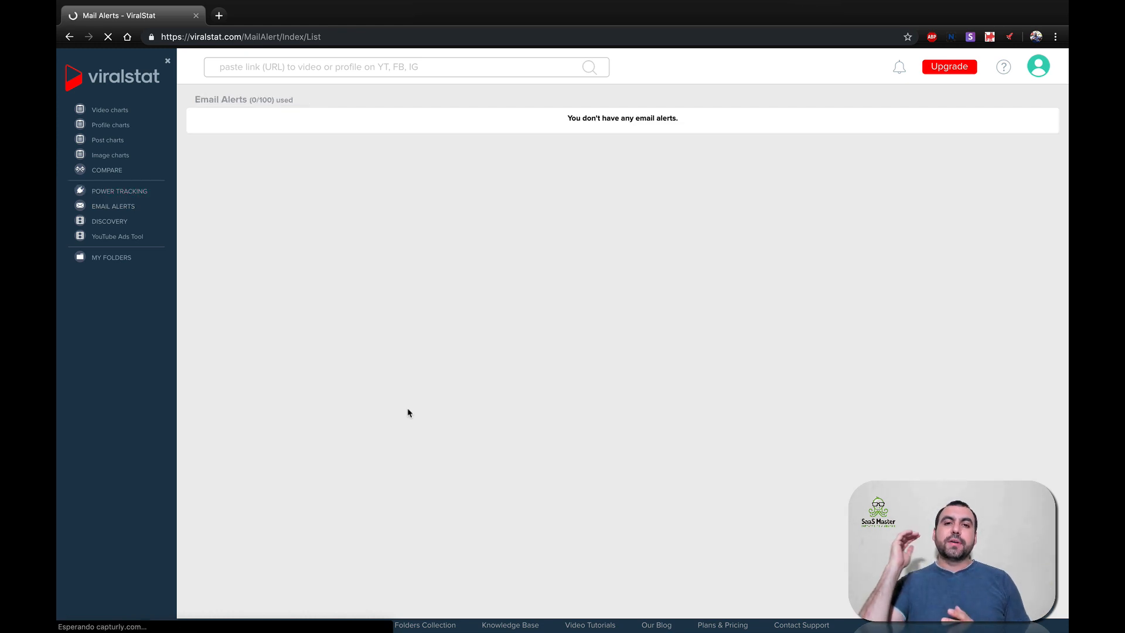
left_click(114, 206)
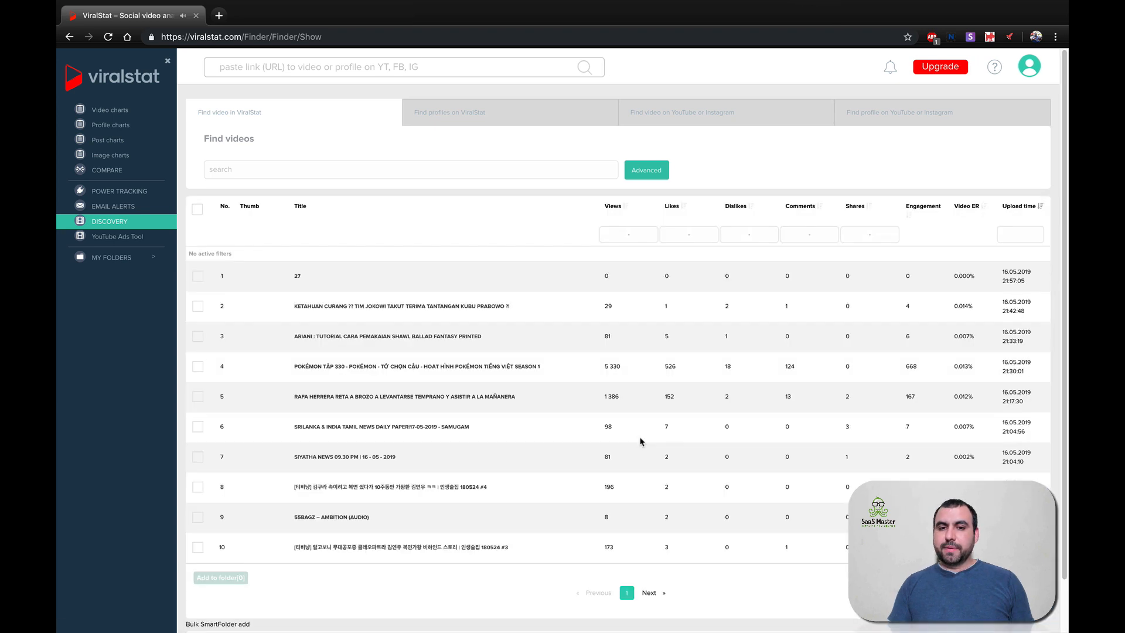
mouse_move(651, 436)
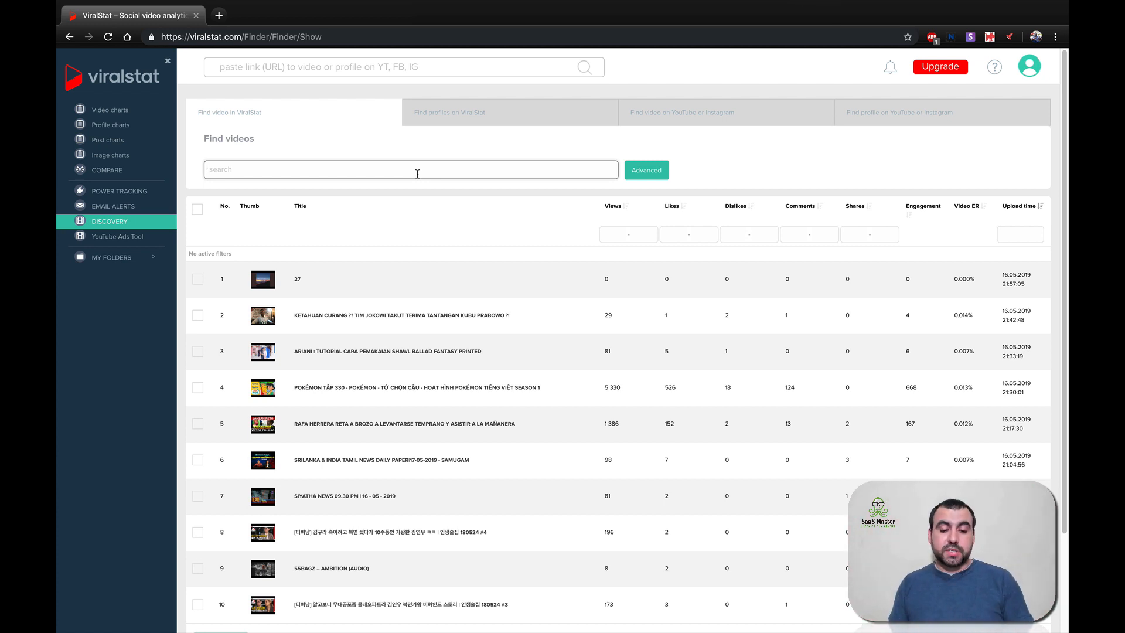
- Search discovery videos for the title makeup
type("makeup")
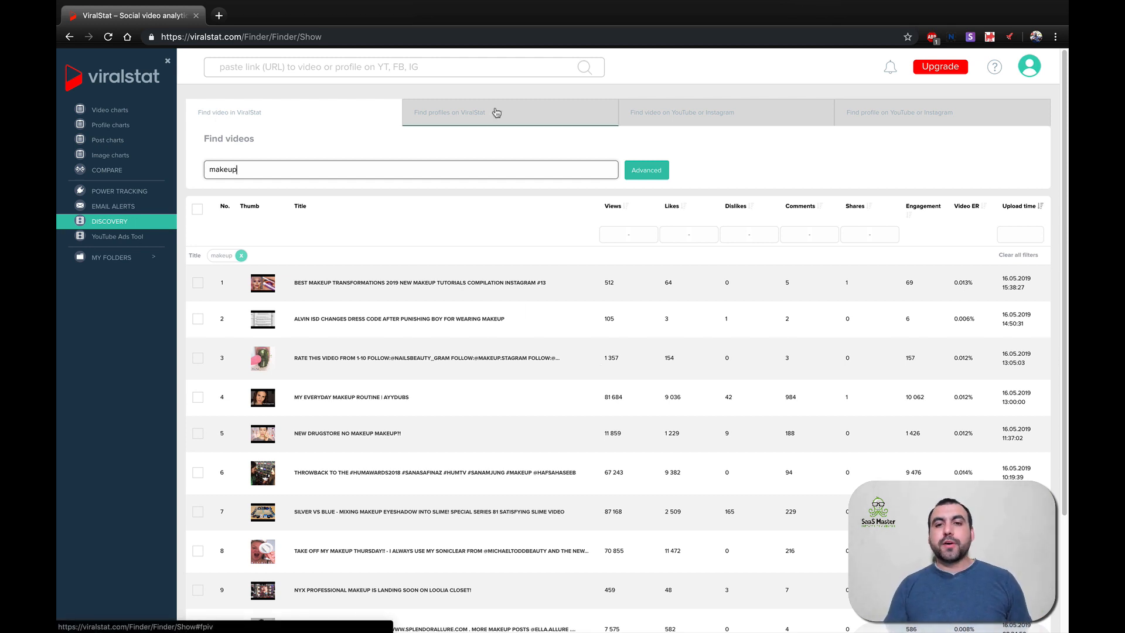
left_click(248, 122)
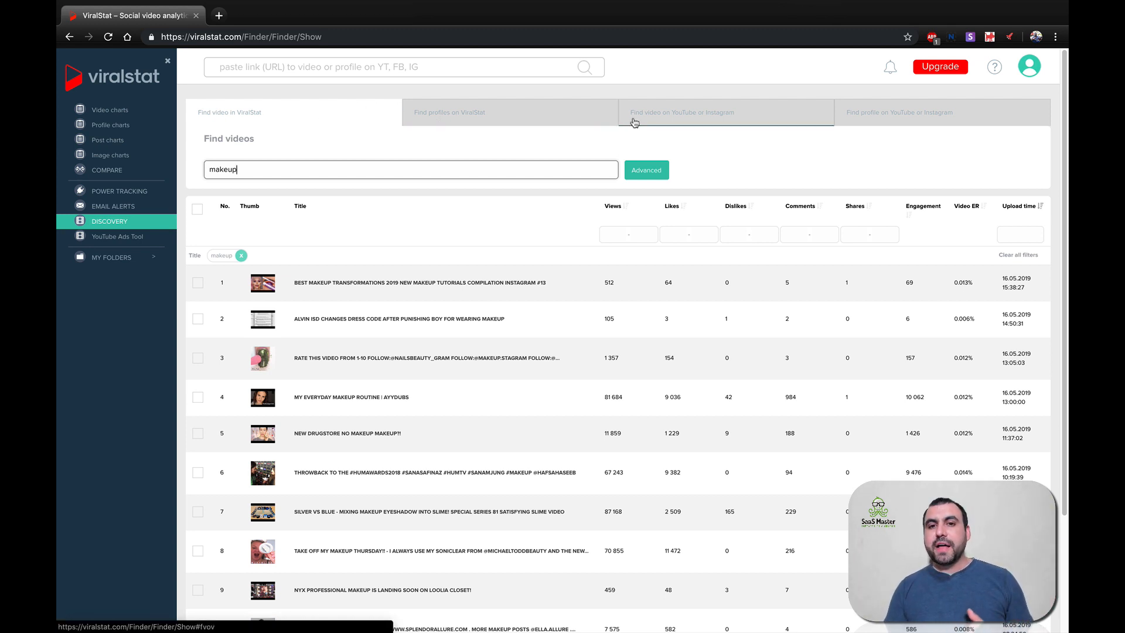
mouse_move(673, 127)
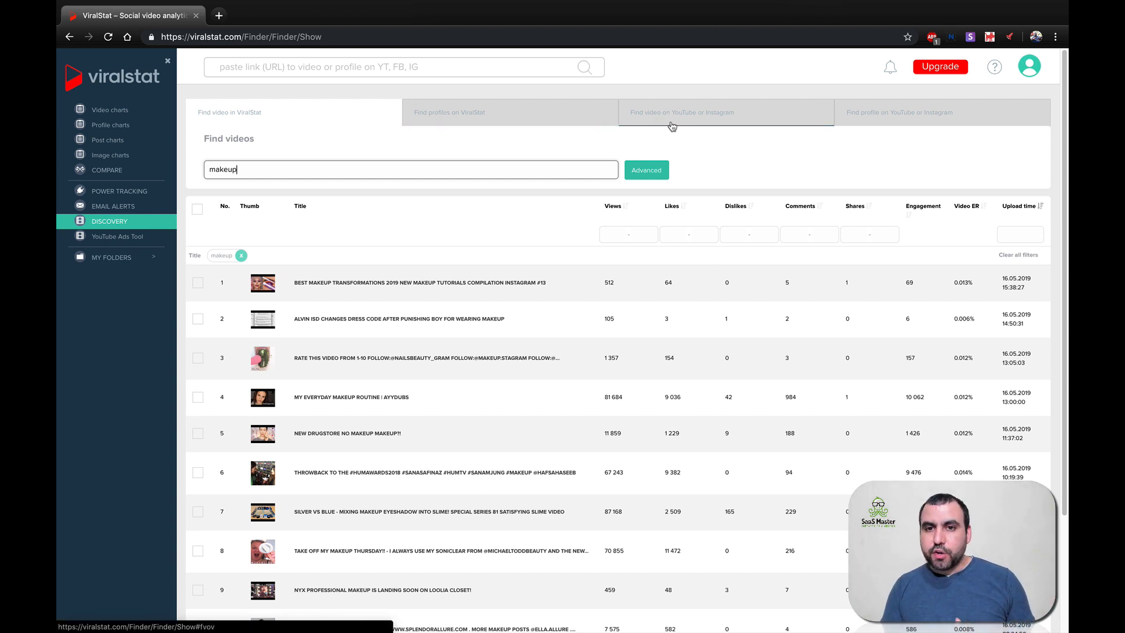
mouse_move(831, 134)
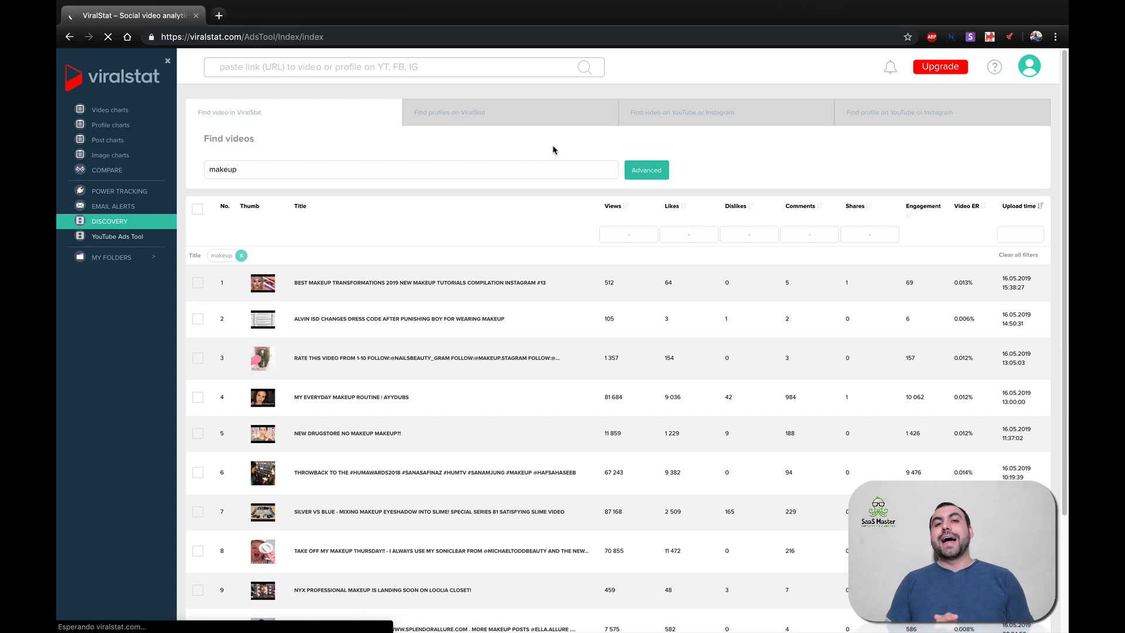
- Enter the keyword drinks in the YouTube Ads Tool video search
left_click(116, 236)
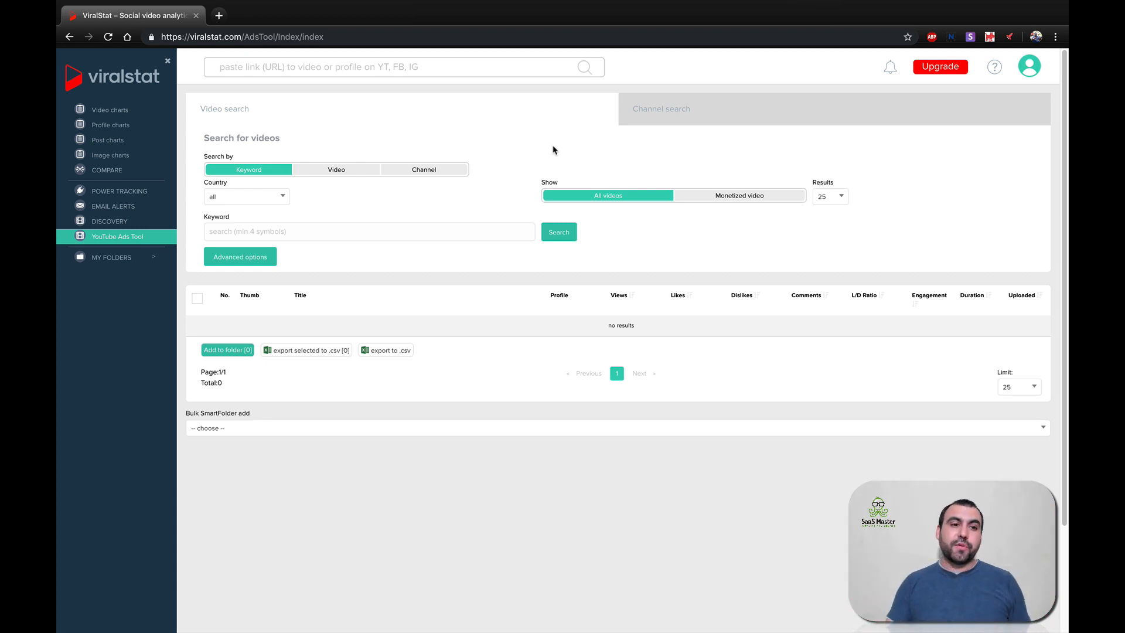
mouse_move(146, 242)
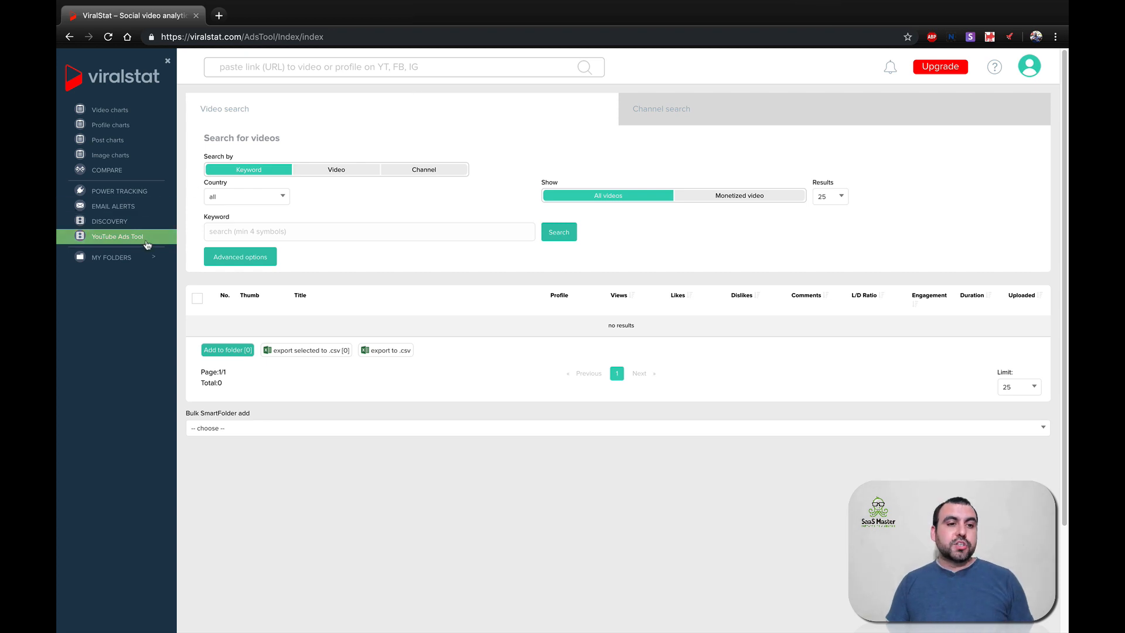
left_click(368, 231)
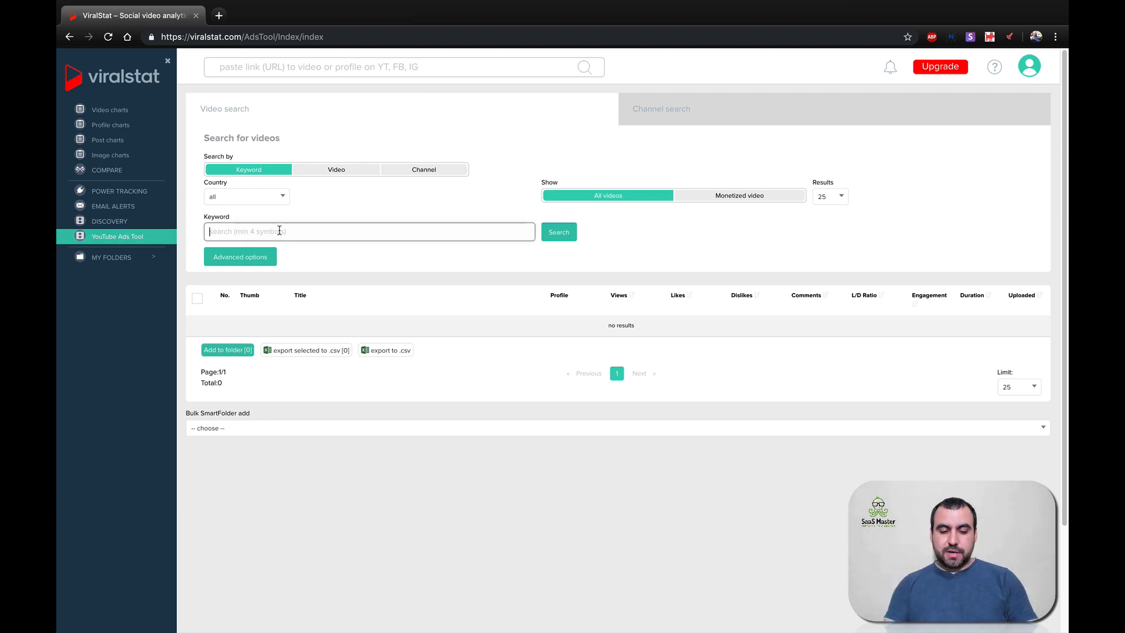
type("drinks")
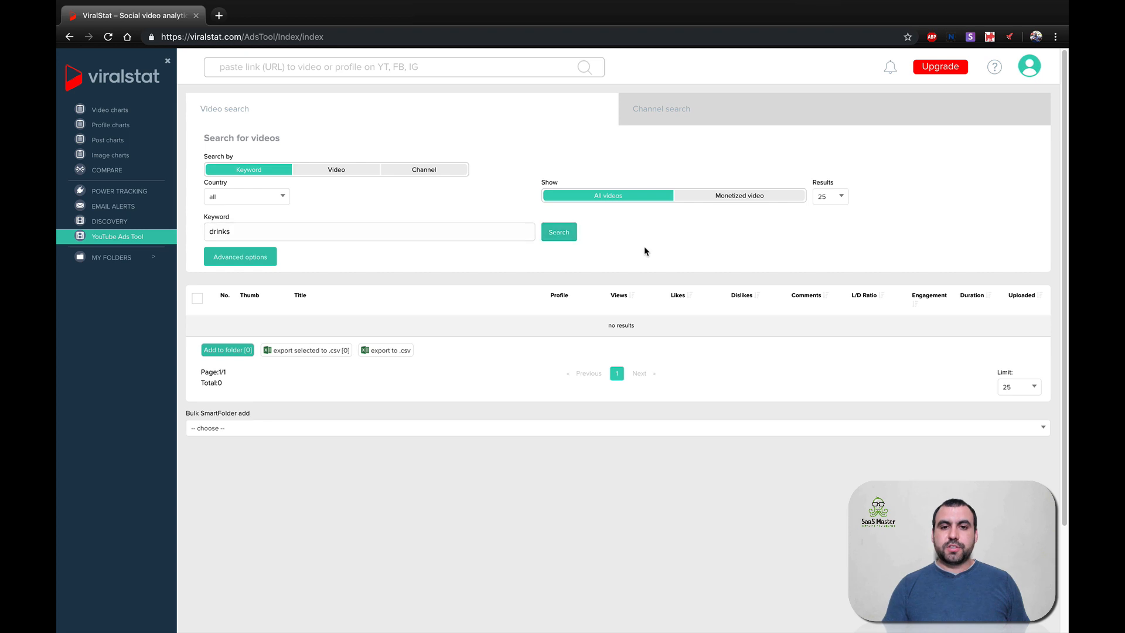
- Run the drinks search, listing videos such as Four Easy Vodka Drinks
left_click(558, 232)
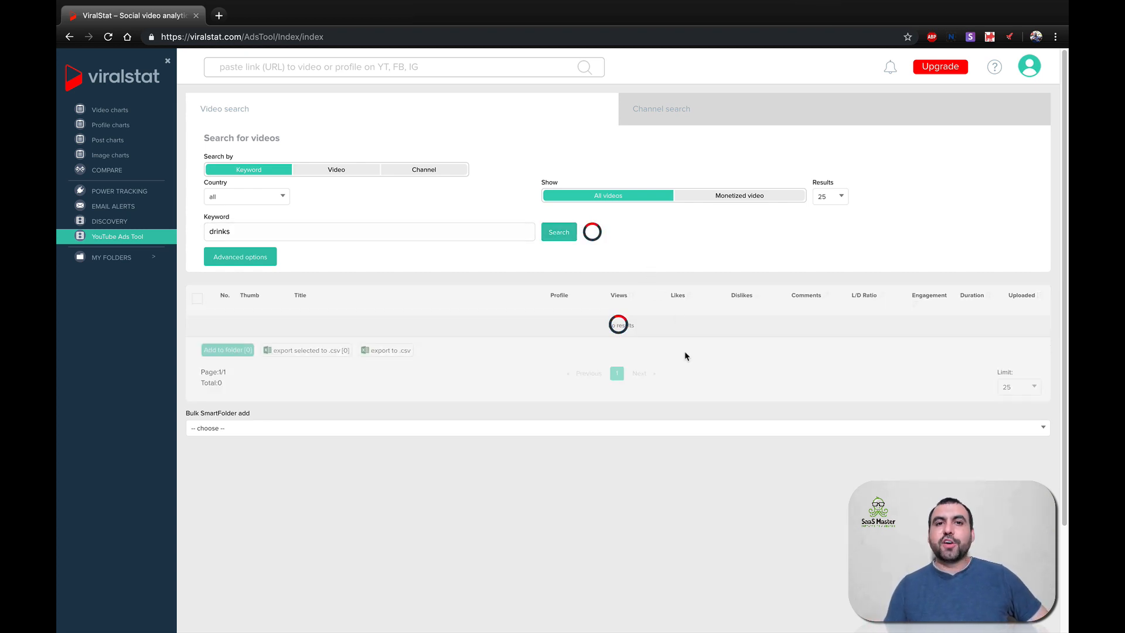
left_click(558, 233)
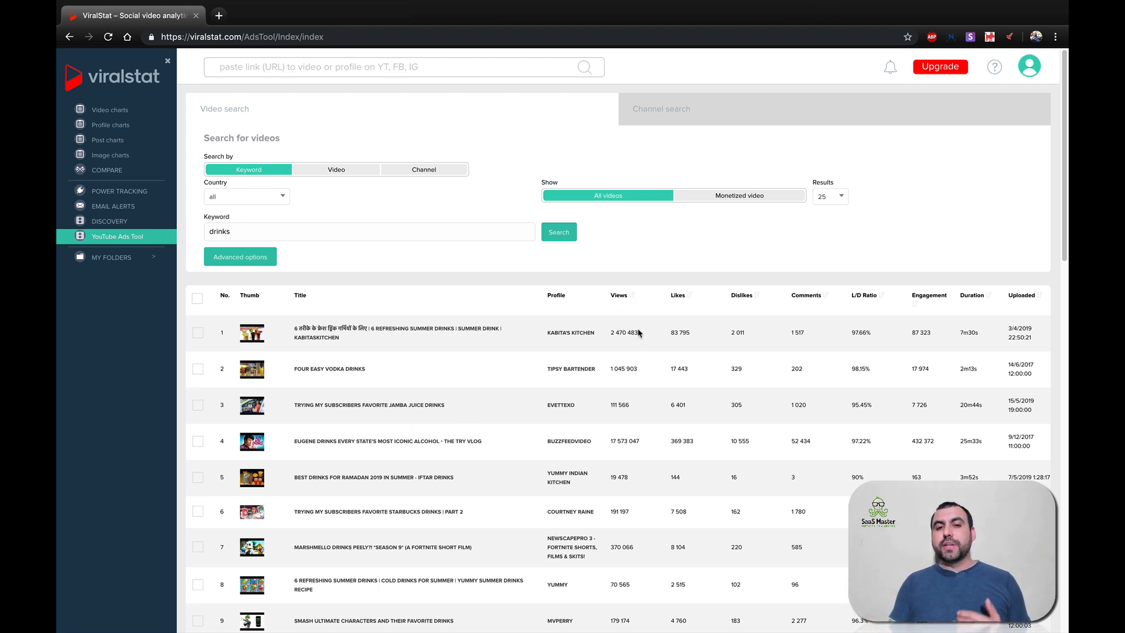
mouse_move(637, 318)
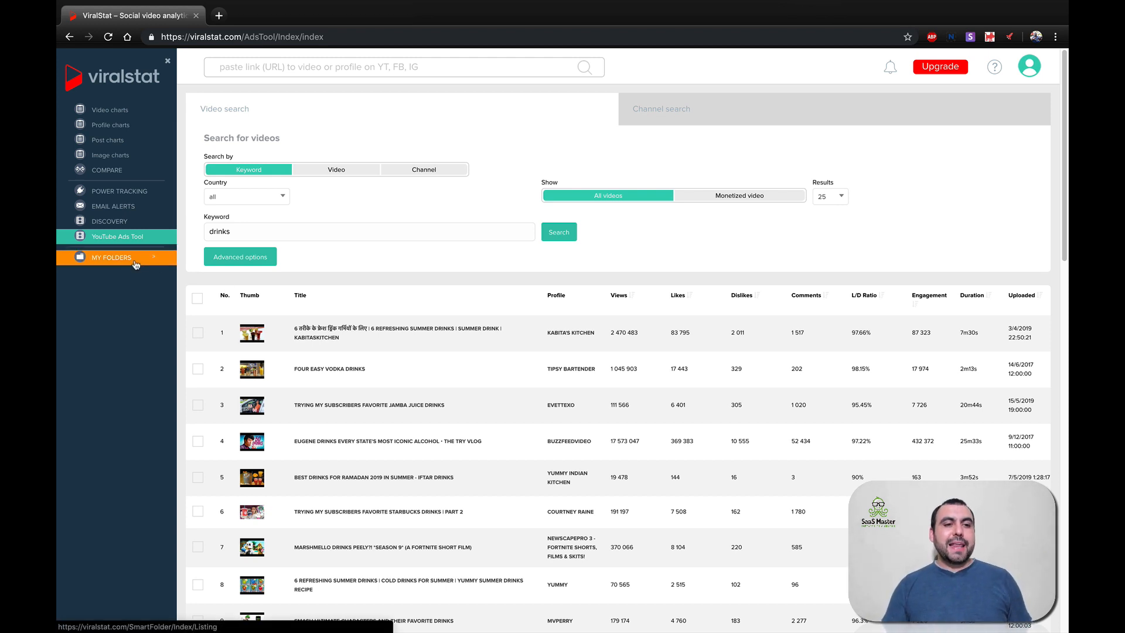
- Review the smart folders groups Tech spanish and SaaS Master with their folders
left_click(111, 258)
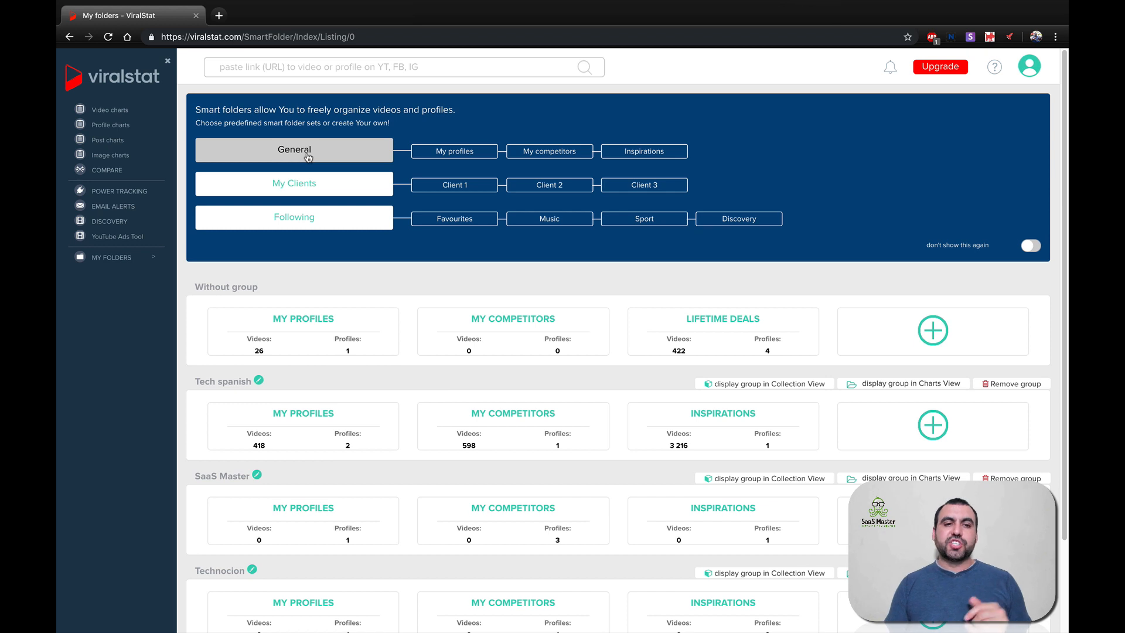
mouse_move(467, 237)
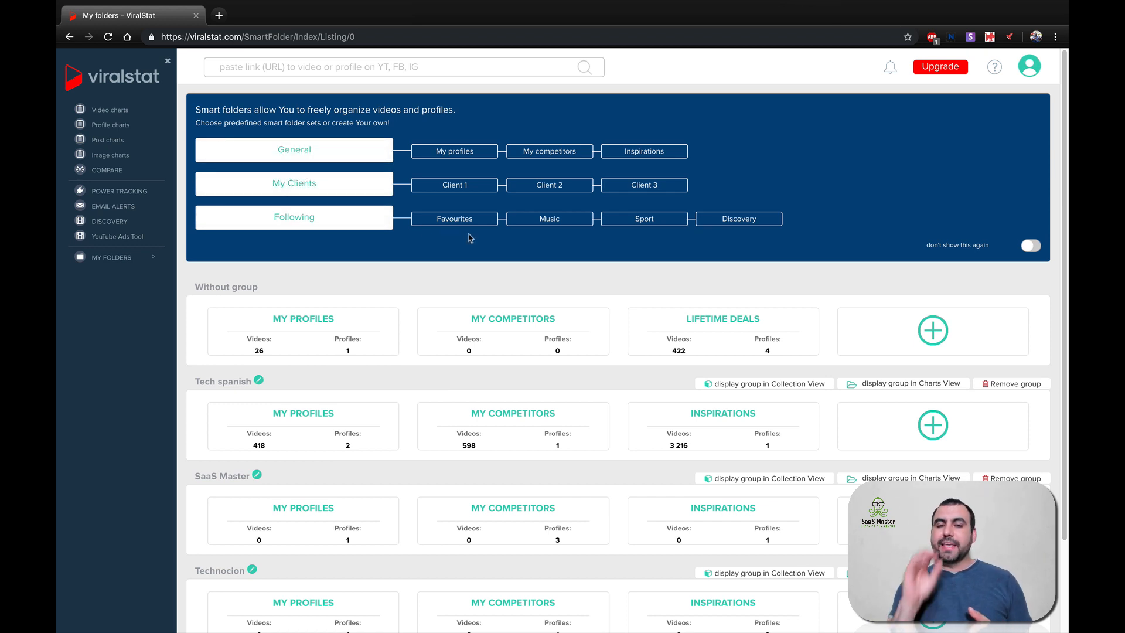
scroll("down", 3)
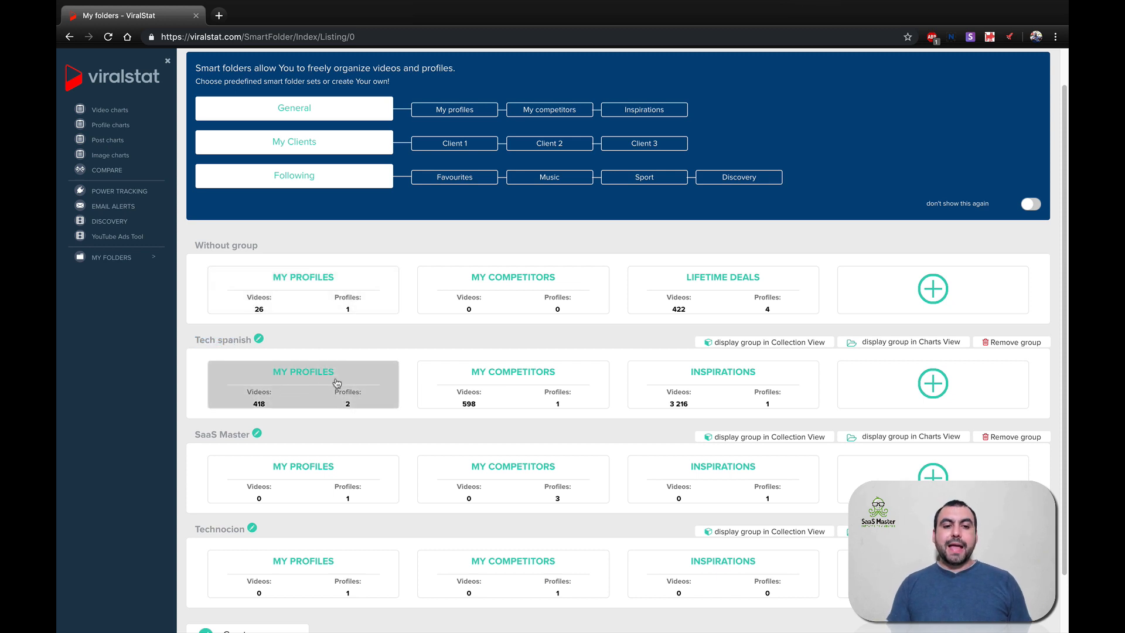
mouse_move(512, 384)
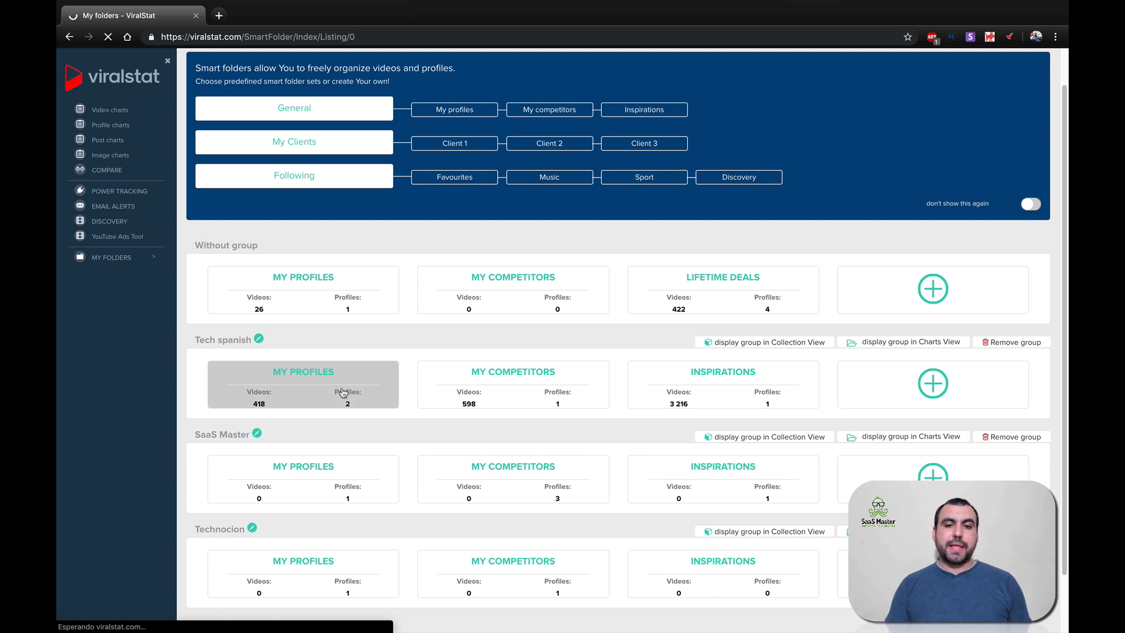
- Open the Tech spanish My Profiles folder and order its videos by view count
left_click(303, 385)
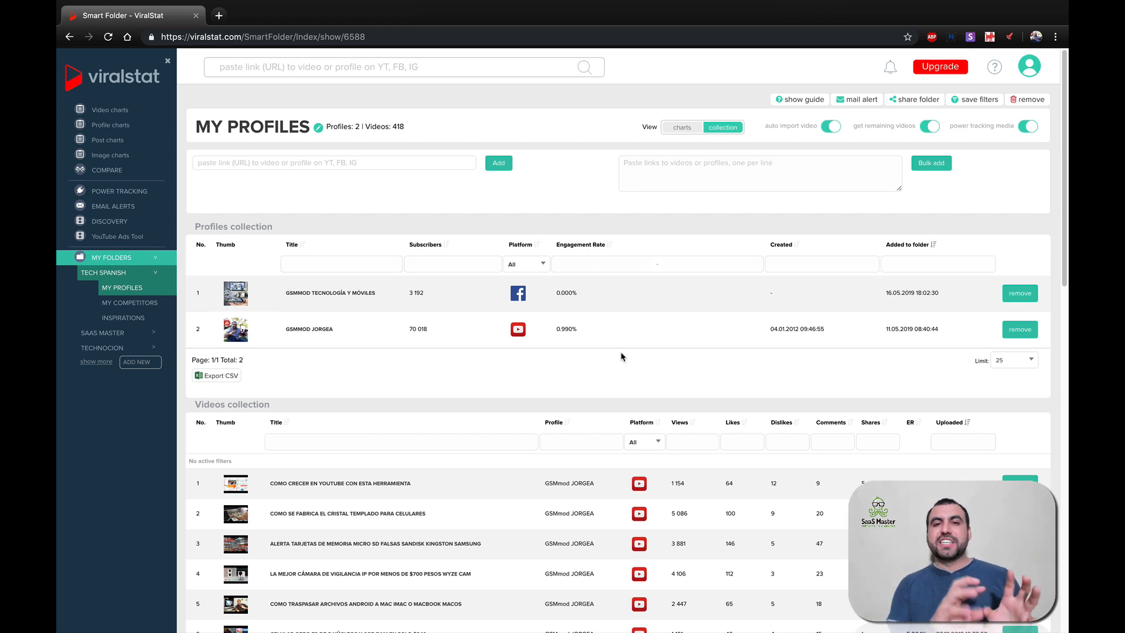
mouse_move(294, 319)
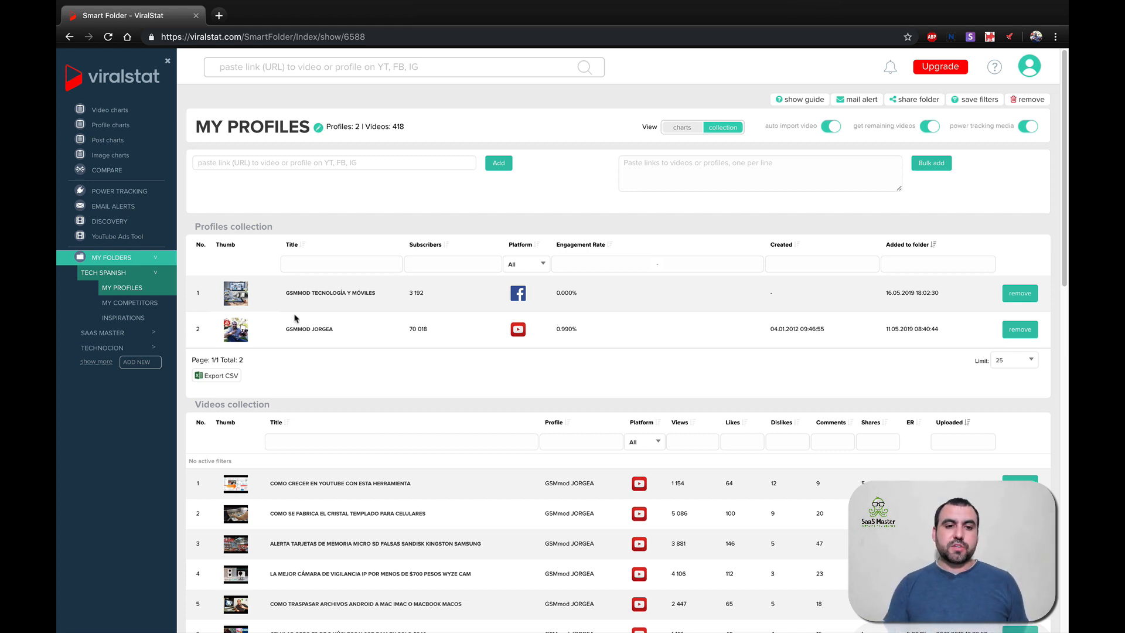
mouse_move(325, 337)
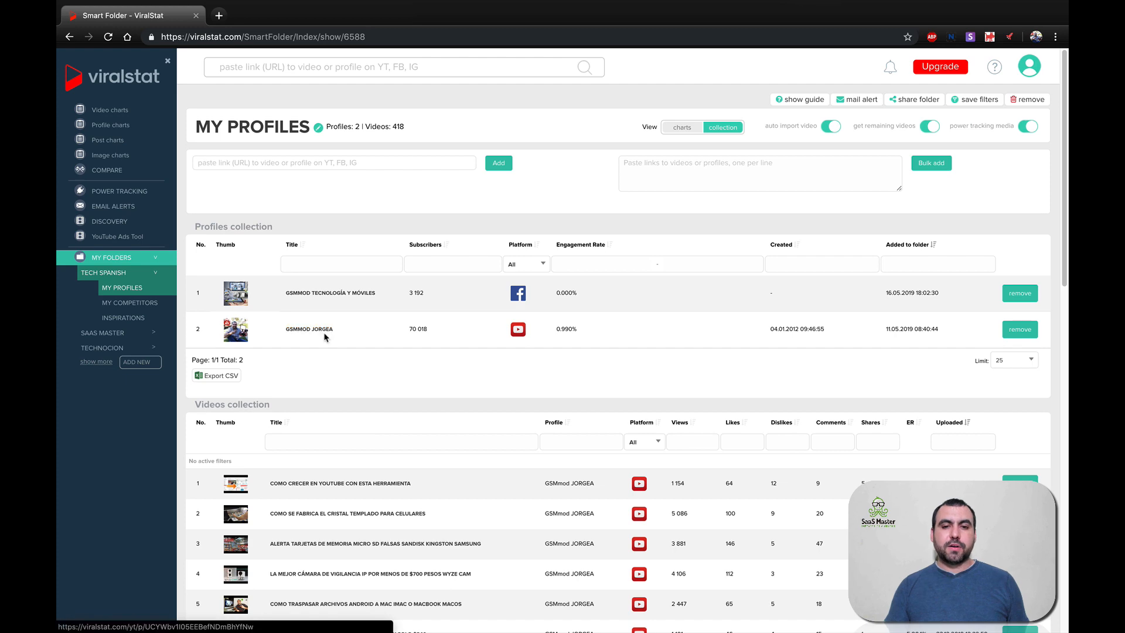
scroll("down", 3)
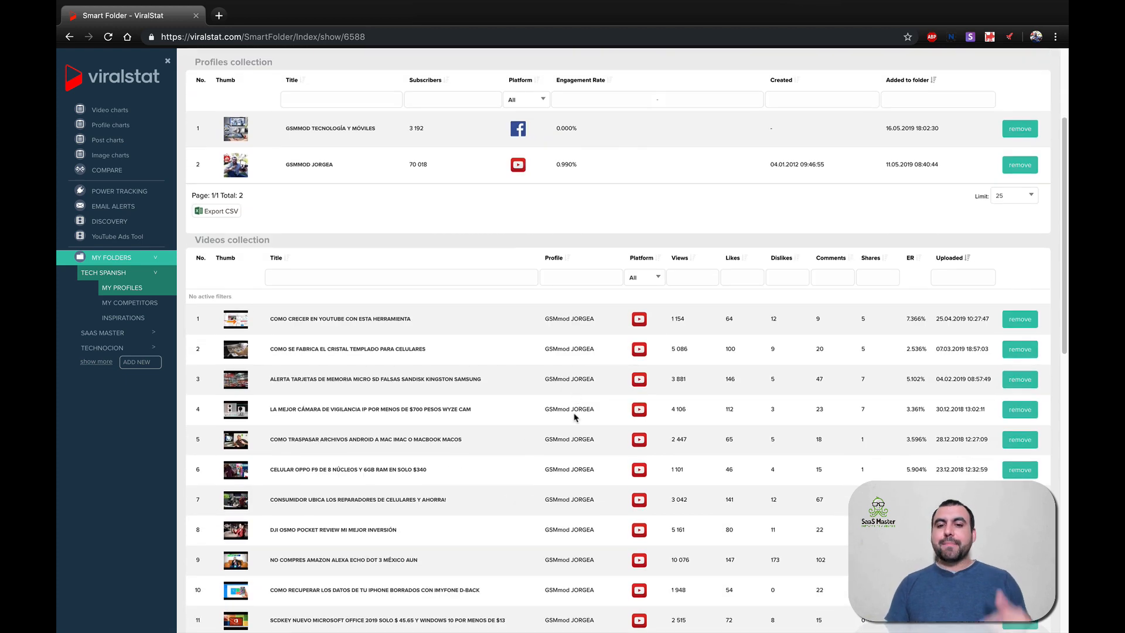
mouse_move(663, 441)
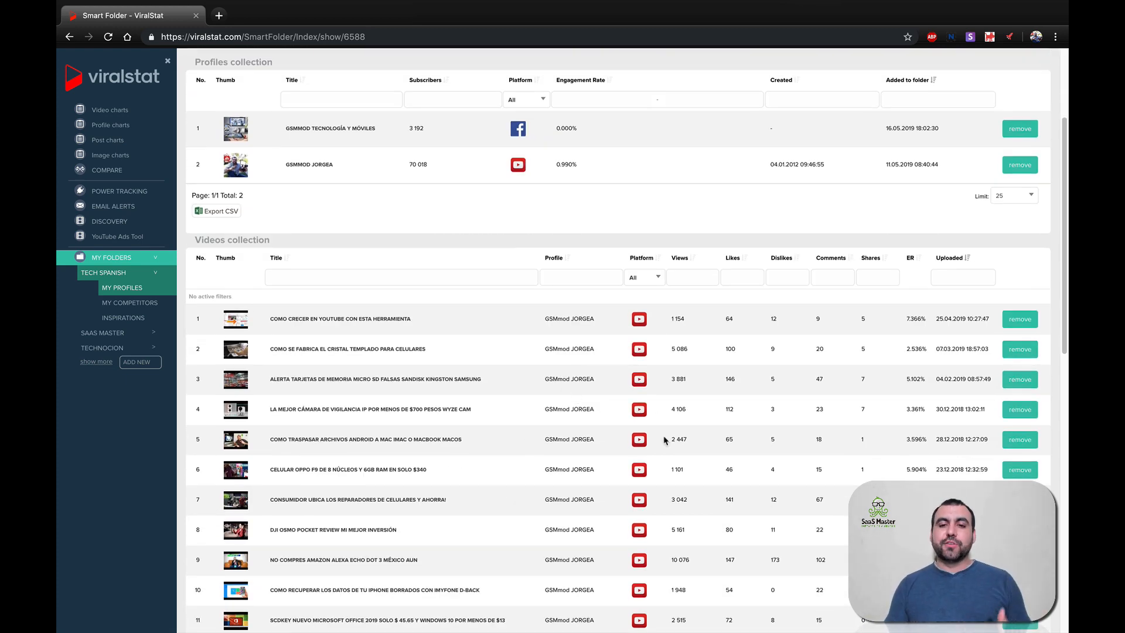
scroll("down", 3)
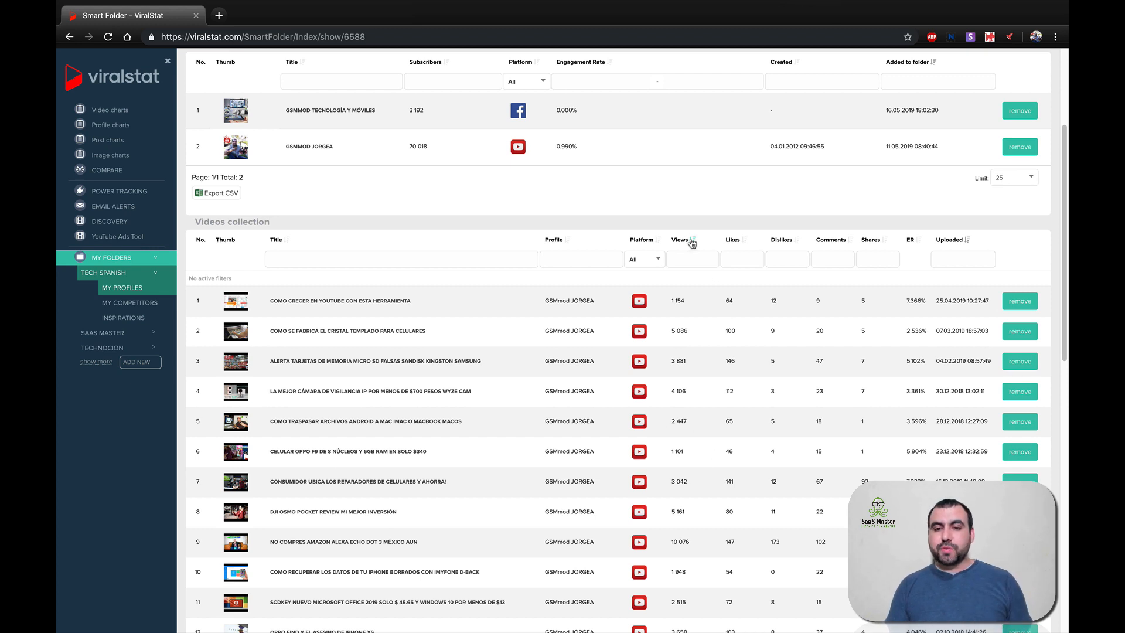
left_click(680, 239)
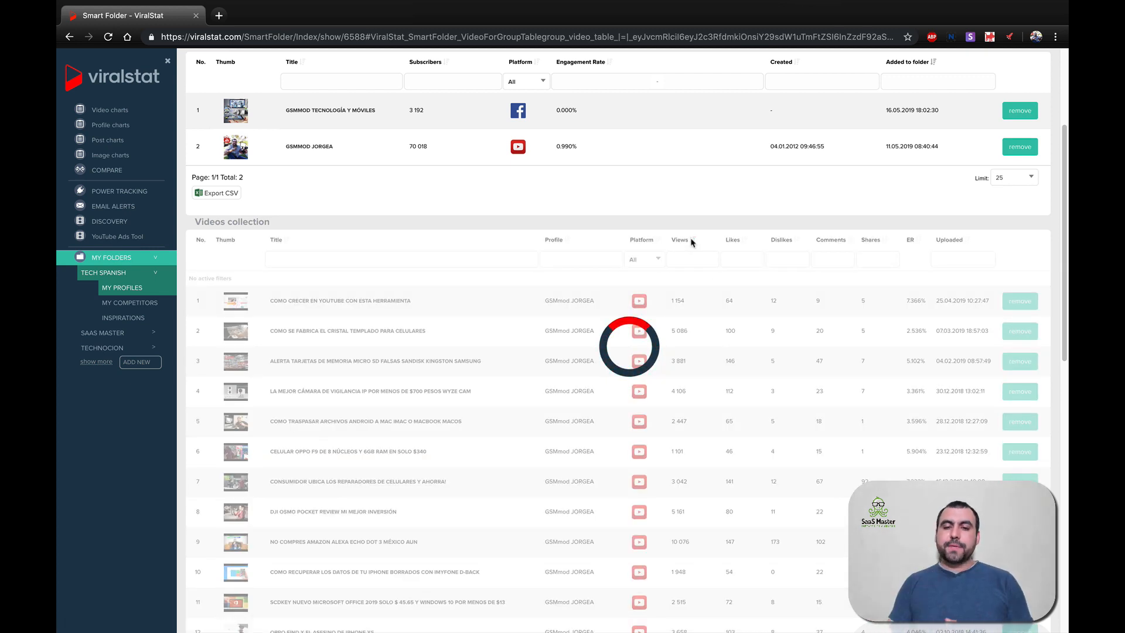
left_click(690, 239)
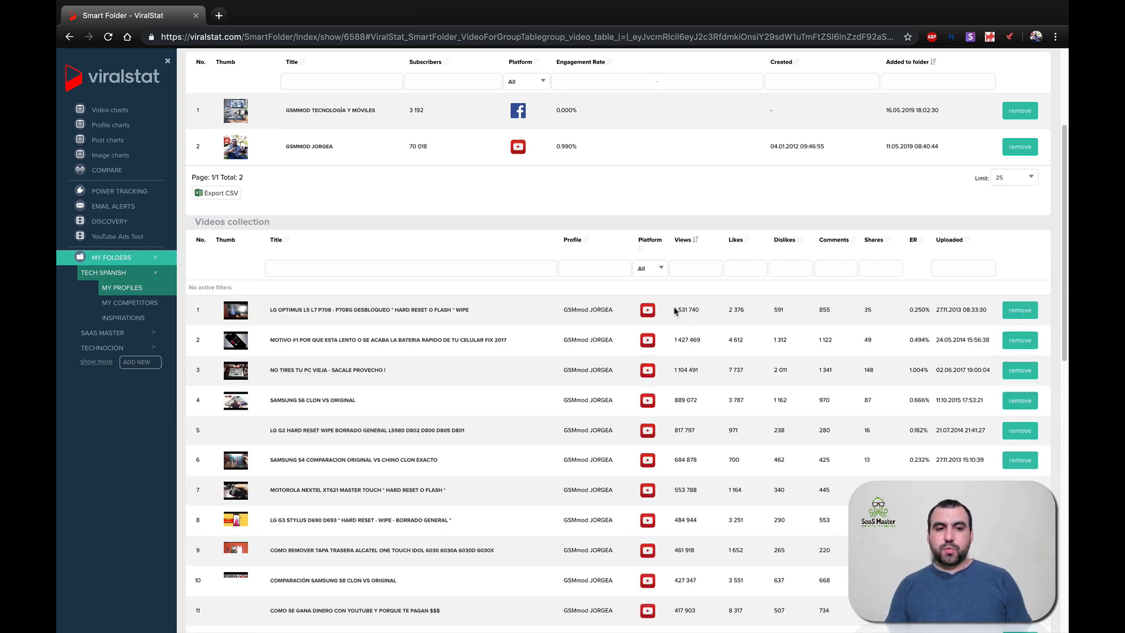
double_click(686, 309)
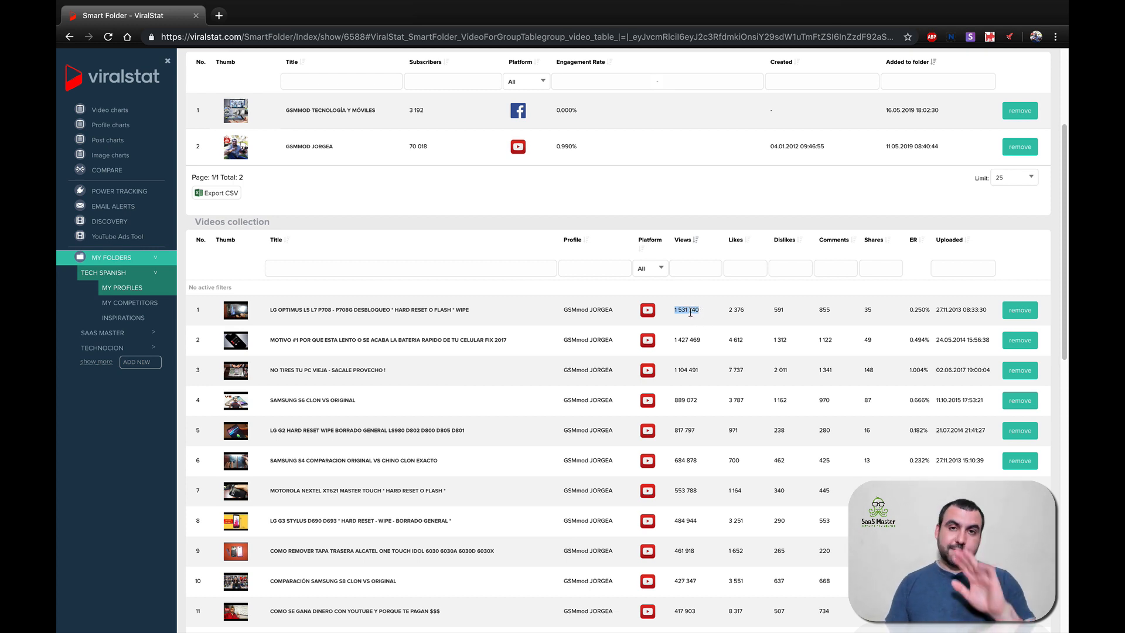
mouse_move(710, 328)
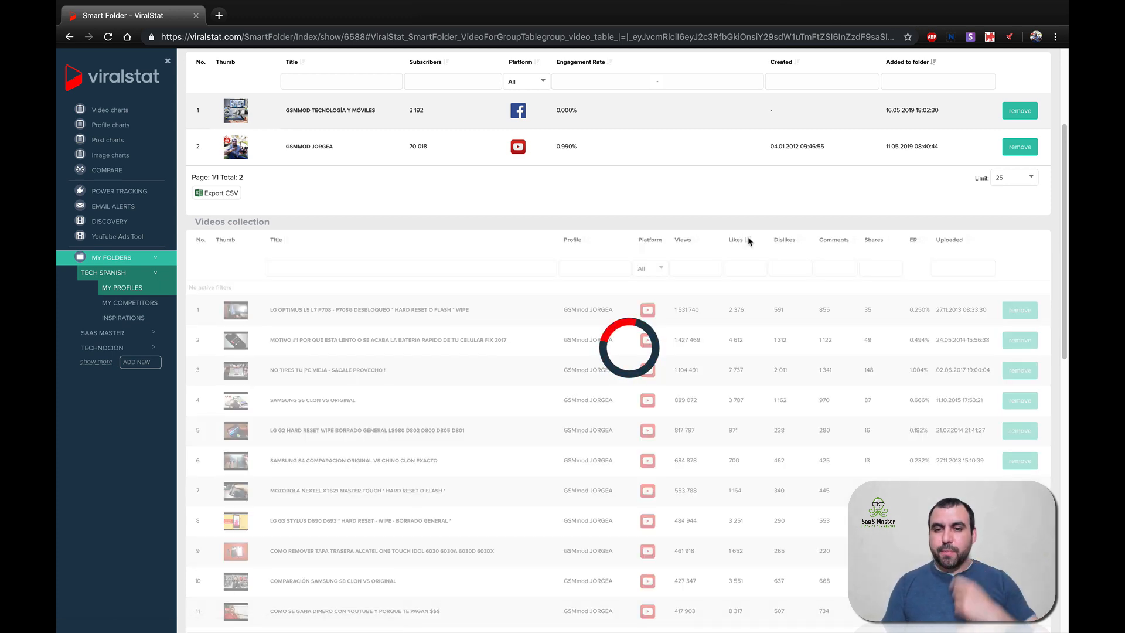
- Re-order the folder's 418 videos by likes, highest first
left_click(731, 239)
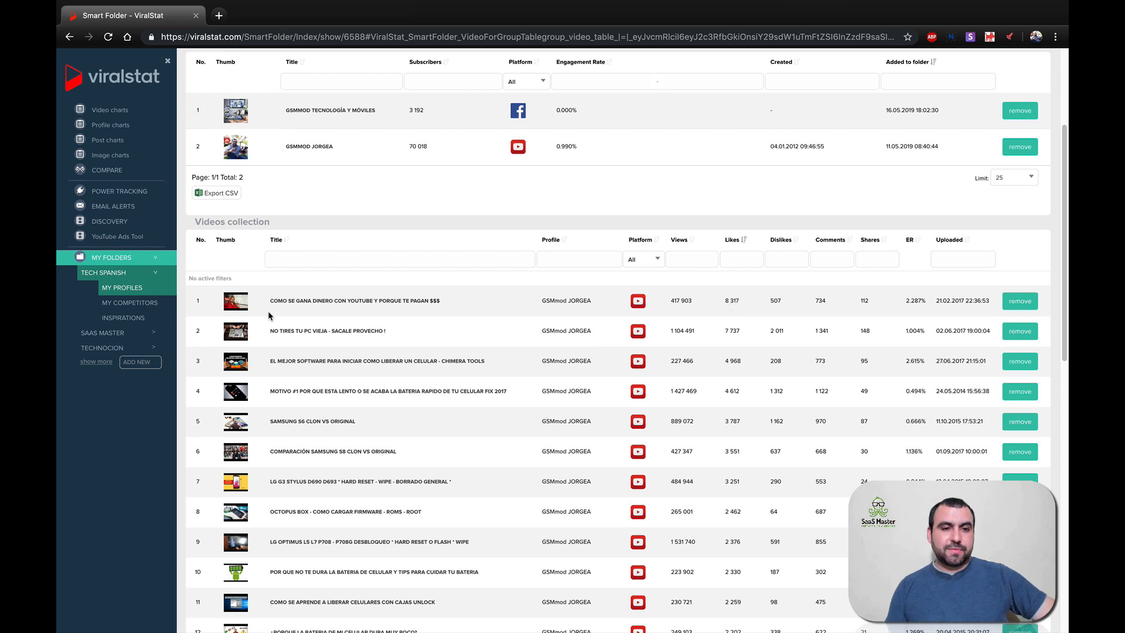
mouse_move(481, 313)
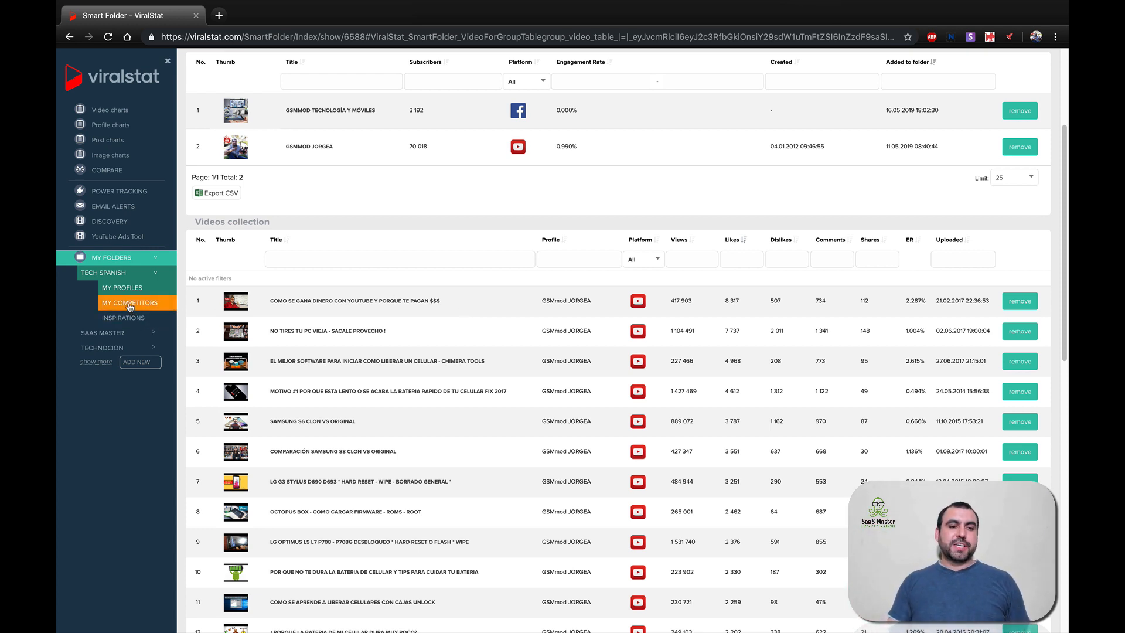
left_click(131, 302)
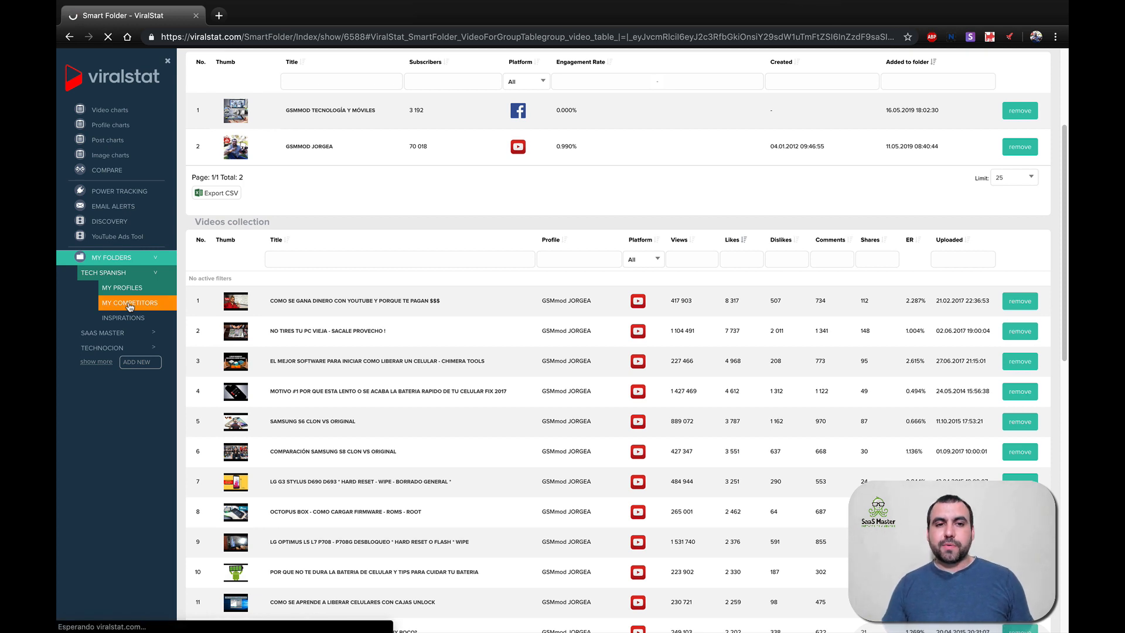
- Open the Tech spanish My Competitors folder, then its Inspirations folder tracking Unbox Therapy
left_click(132, 303)
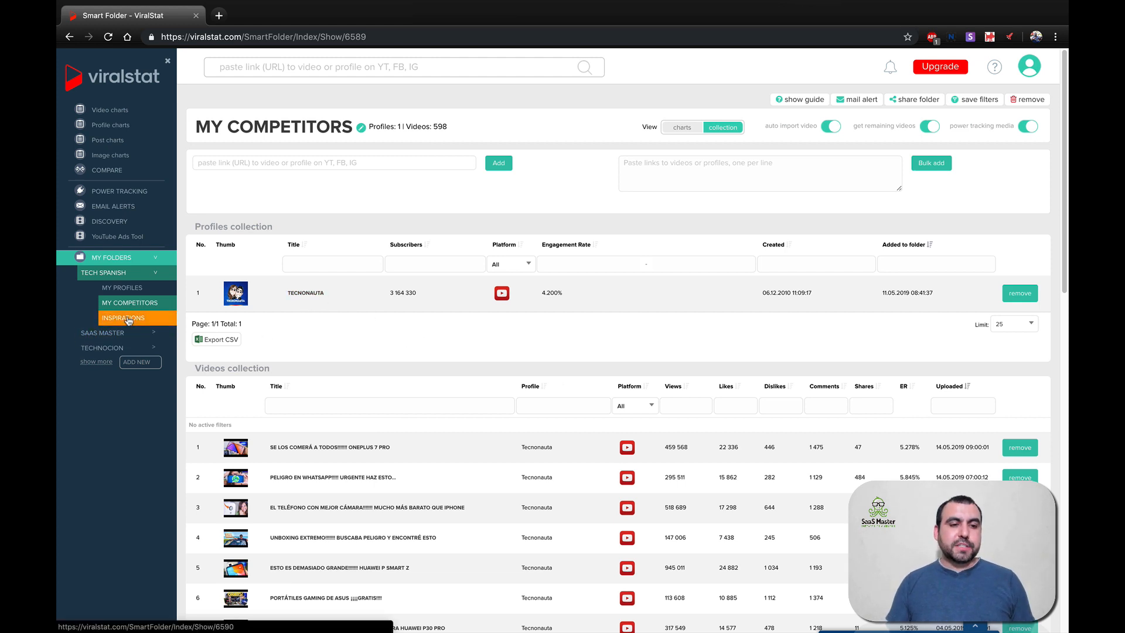
left_click(123, 318)
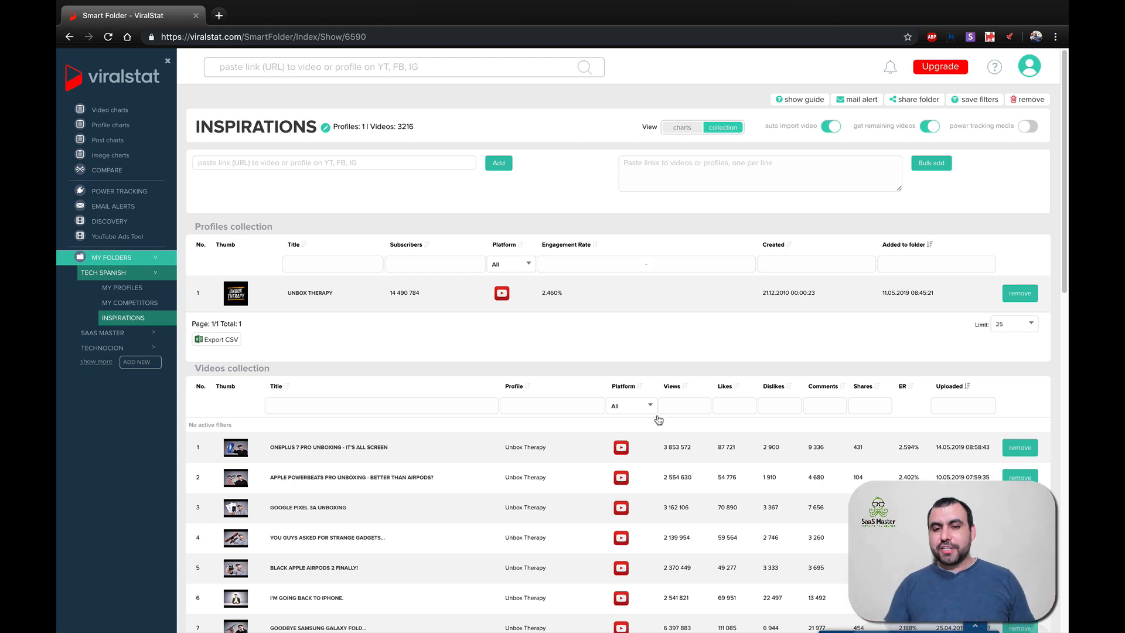
mouse_move(670, 558)
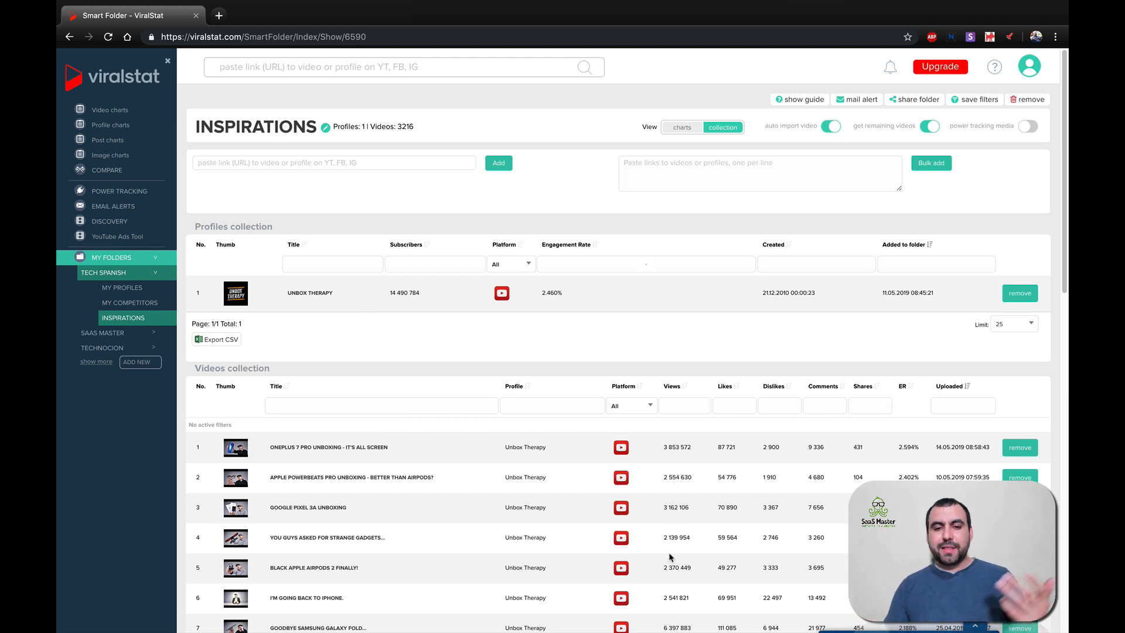